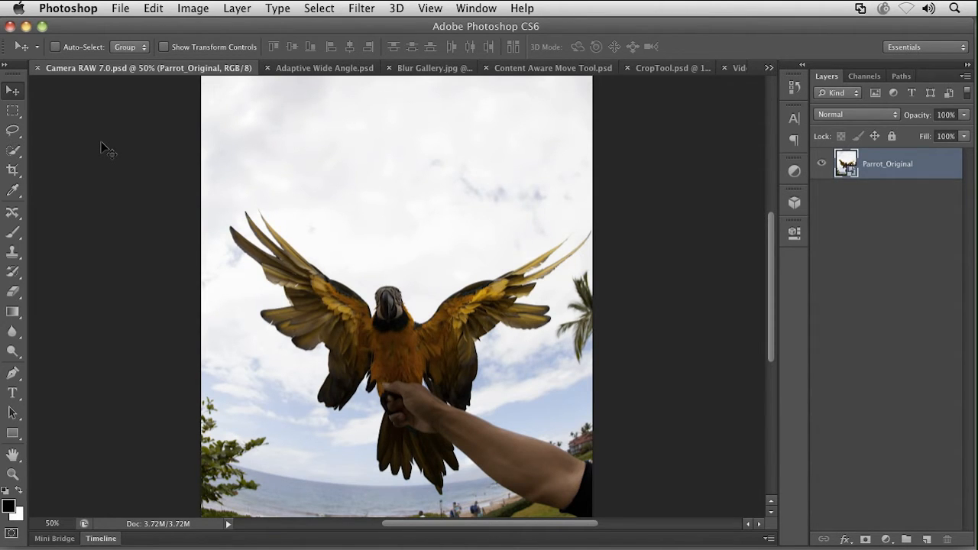
mouse_move(489, 169)
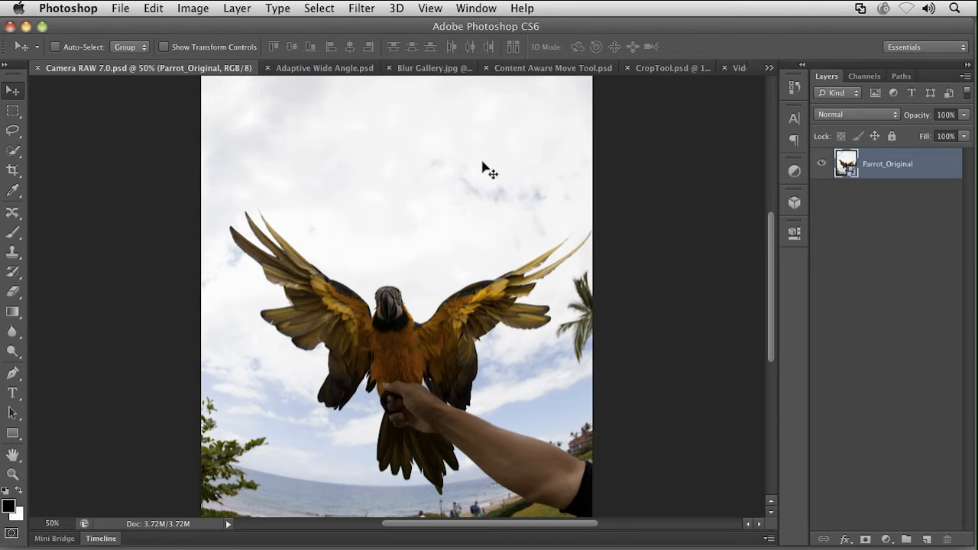
mouse_move(608, 217)
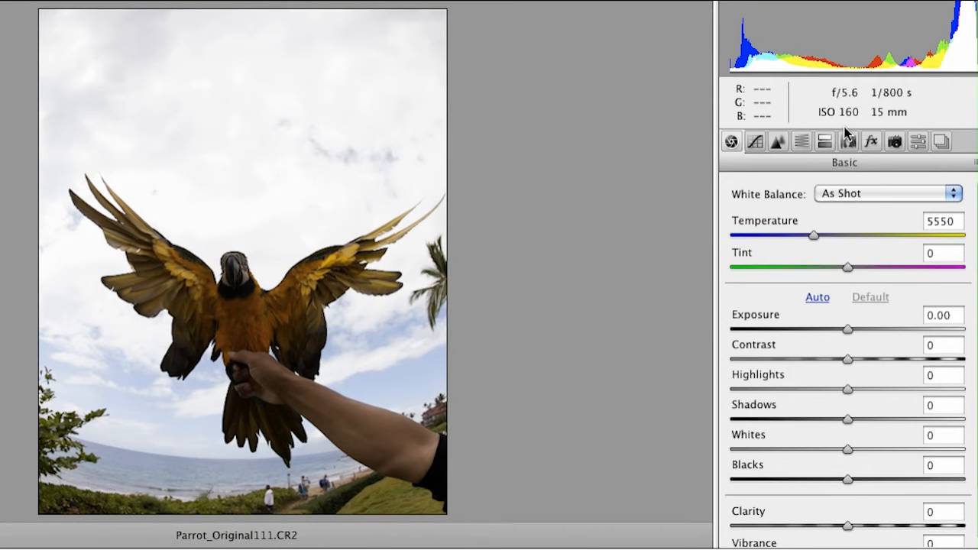
mouse_move(940, 166)
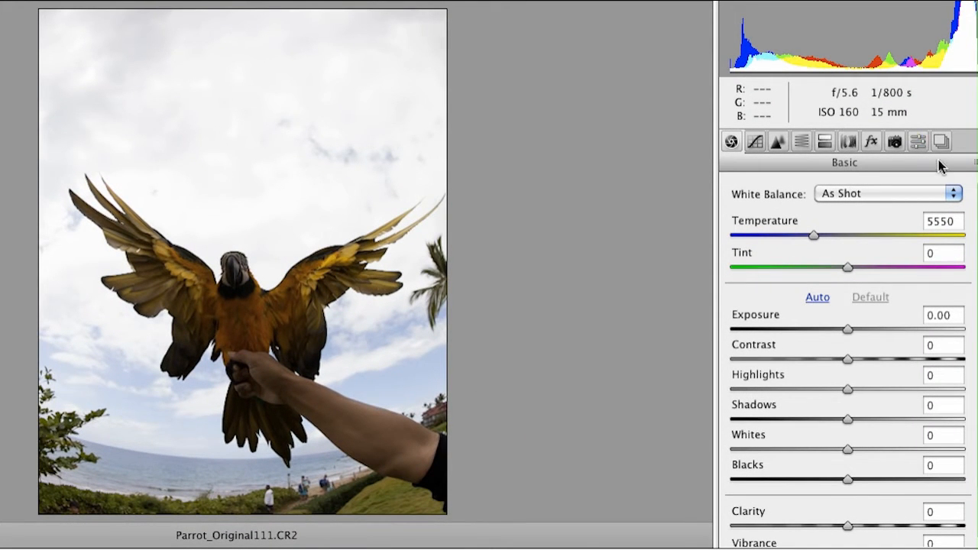
- Apply the Adobe Camera RAW 7.0 snapshot look to the parrot photo
left_click(940, 141)
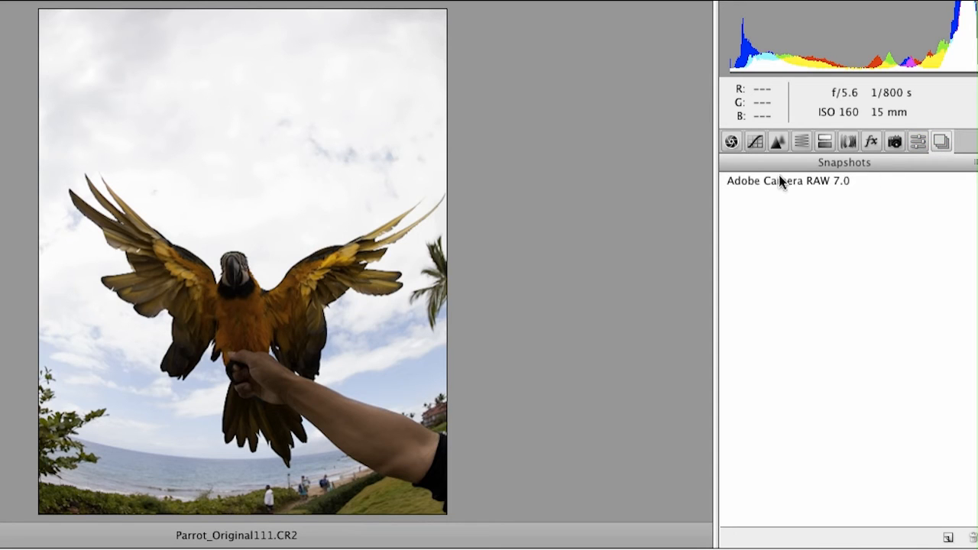
left_click(788, 181)
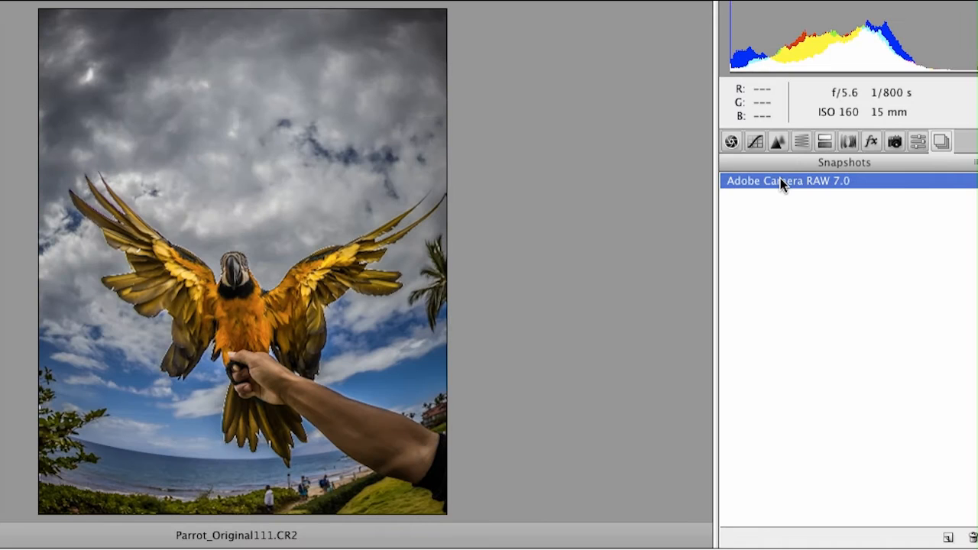
mouse_move(731, 141)
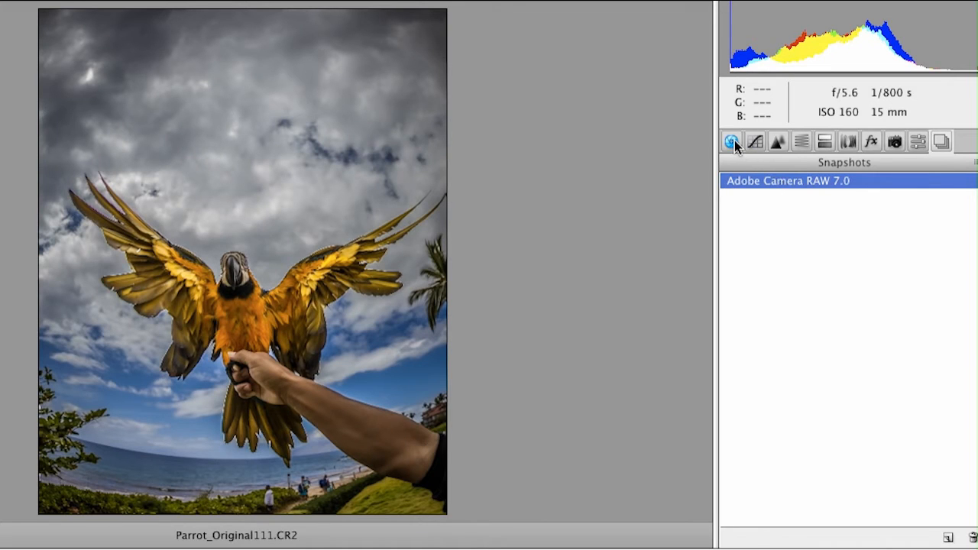
left_click(731, 142)
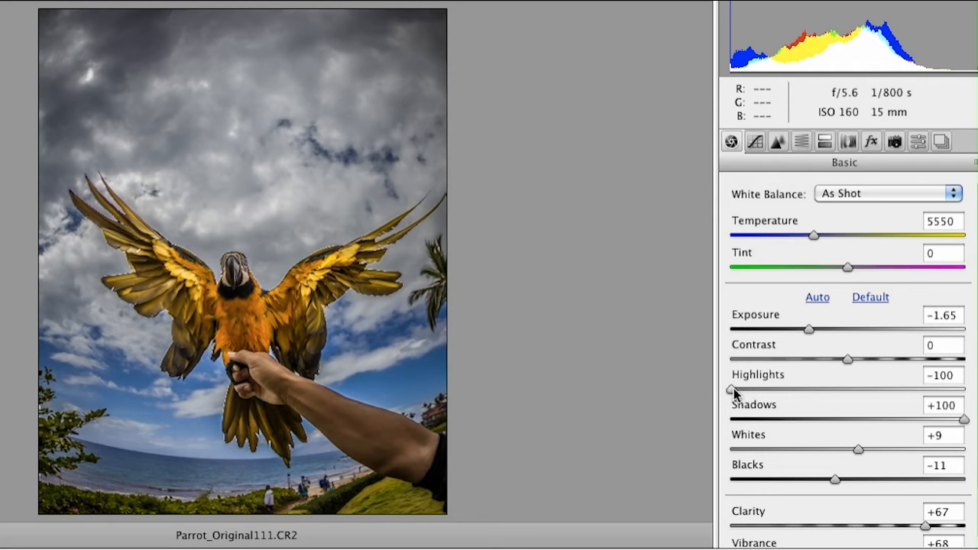
- Pull Highlights down to about -66 and drag Shadows down toward a silhouette, then readjust them
left_click_drag(729, 390, 853, 390)
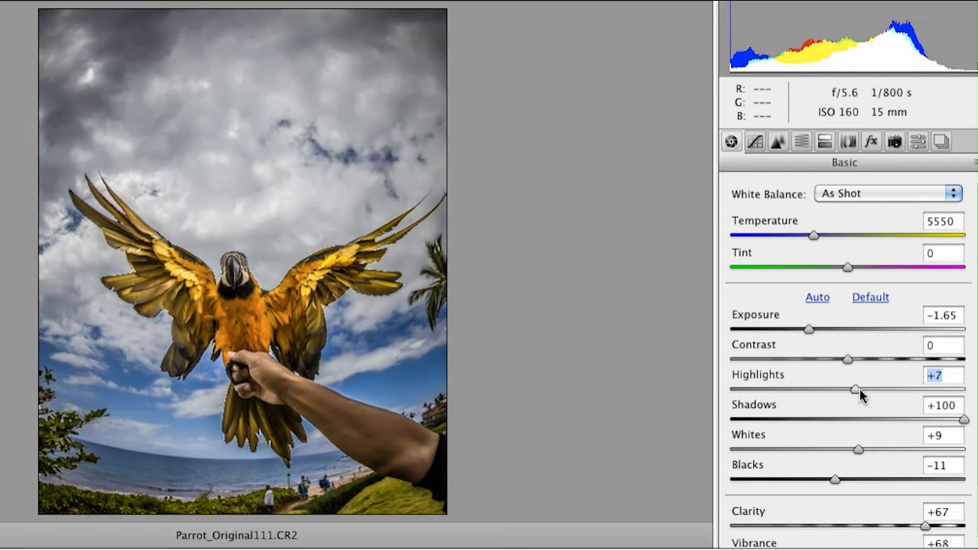
left_click_drag(854, 389, 775, 389)
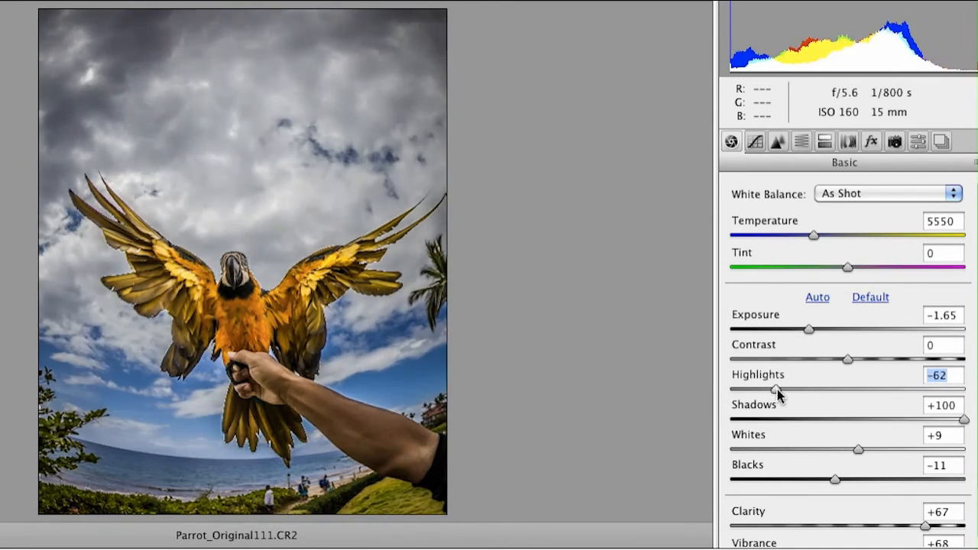
left_click_drag(965, 418, 909, 418)
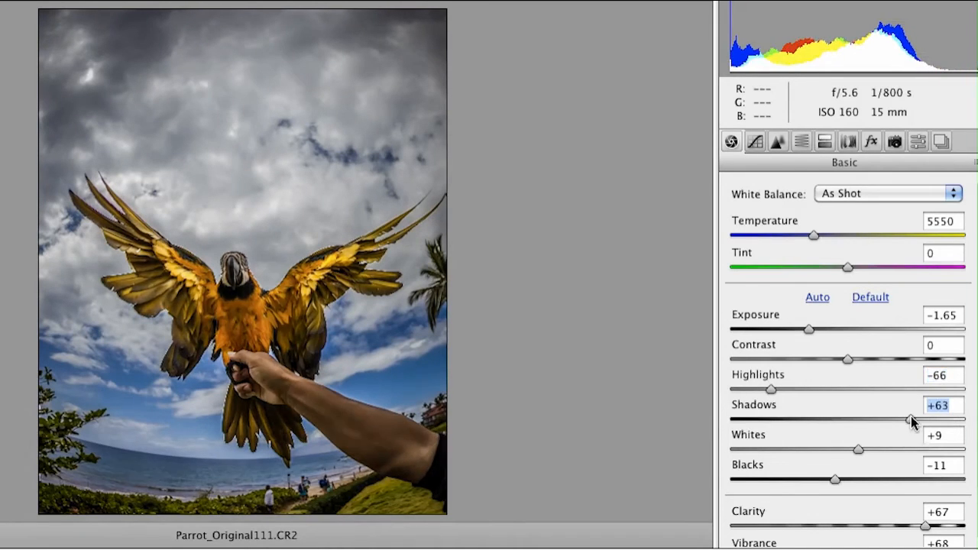
left_click_drag(908, 419, 846, 420)
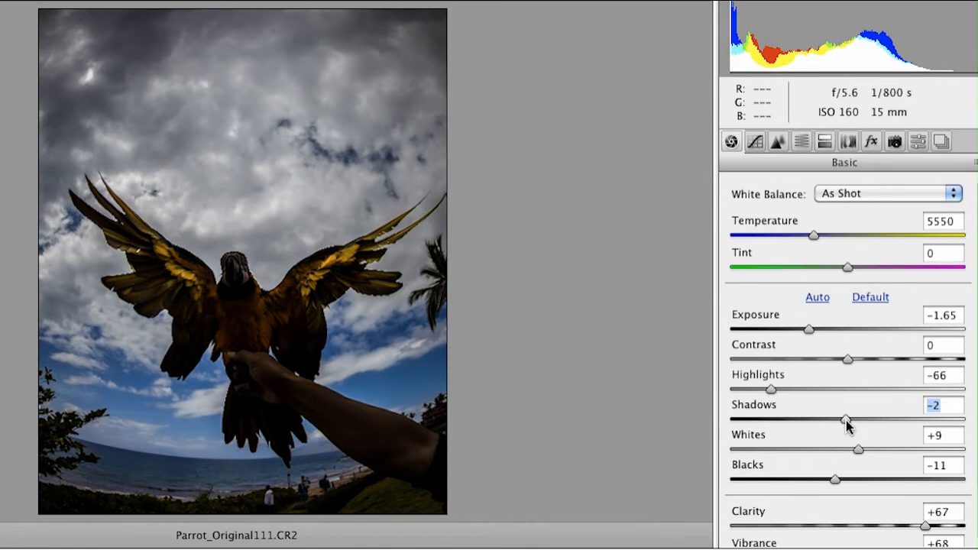
left_click_drag(846, 419, 842, 418)
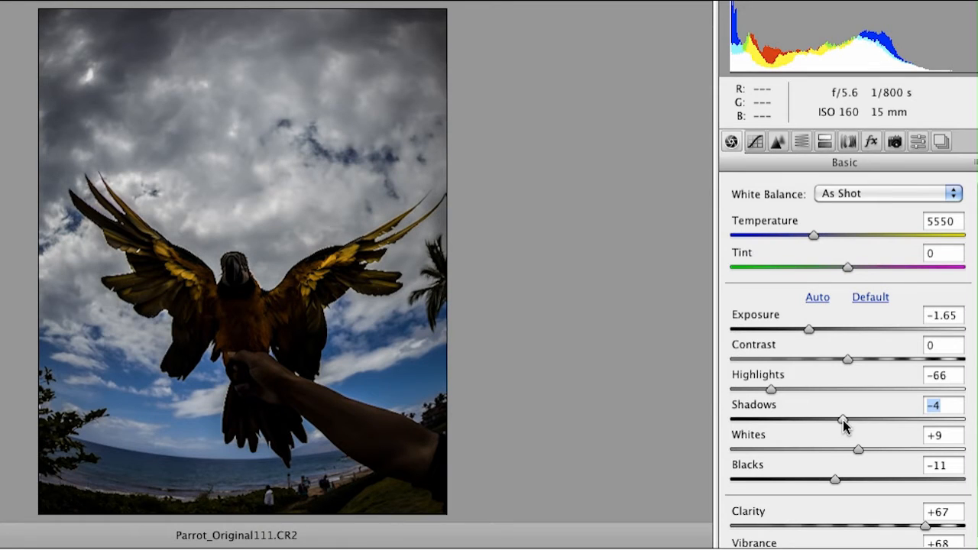
left_click_drag(843, 420, 825, 419)
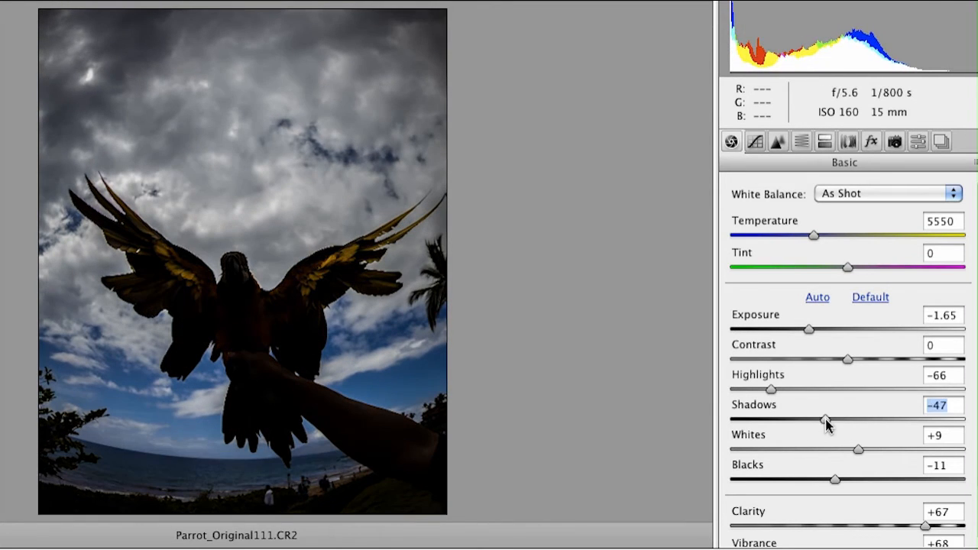
left_click_drag(825, 419, 938, 419)
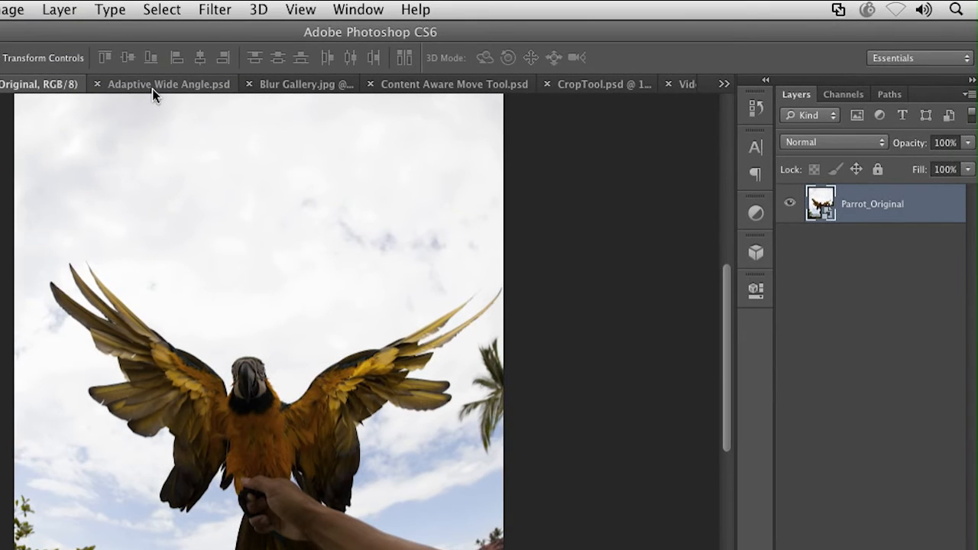
mouse_move(137, 90)
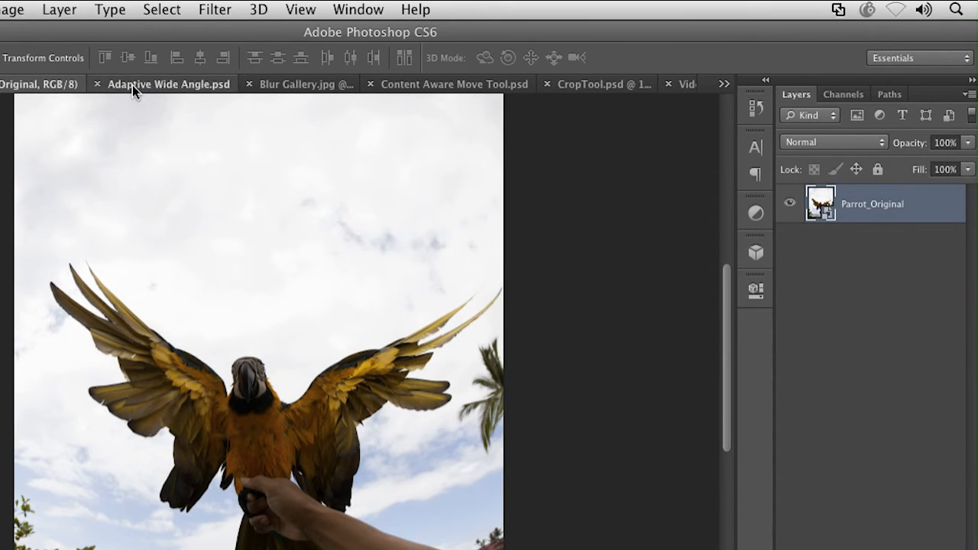
- Switch to the Adaptive Wide Angle.psd document and show the Filter menu
left_click(168, 84)
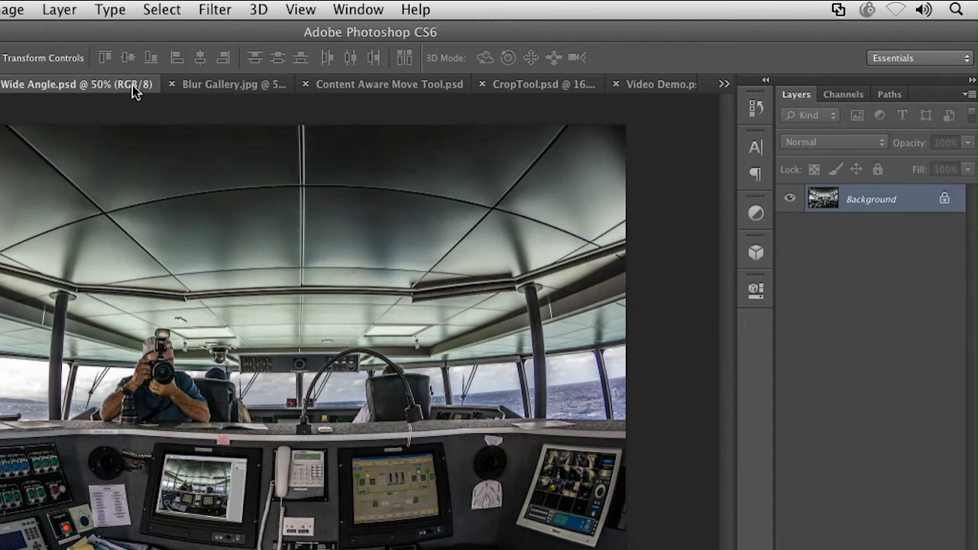
mouse_move(201, 6)
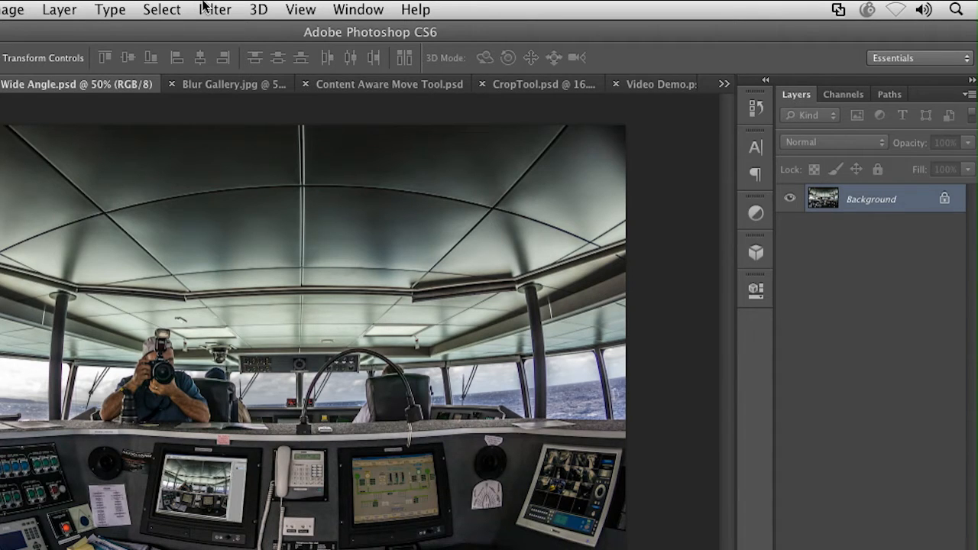
left_click(215, 9)
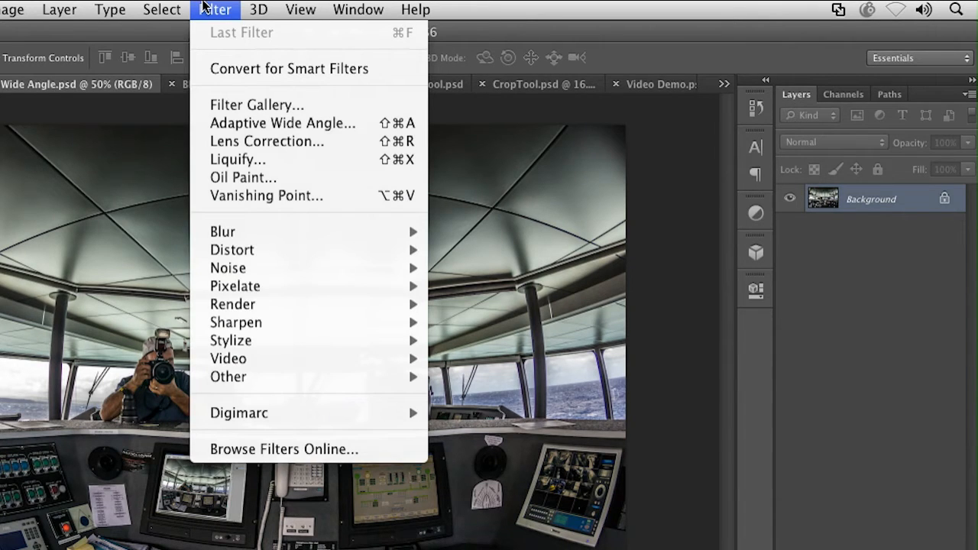
mouse_move(267, 141)
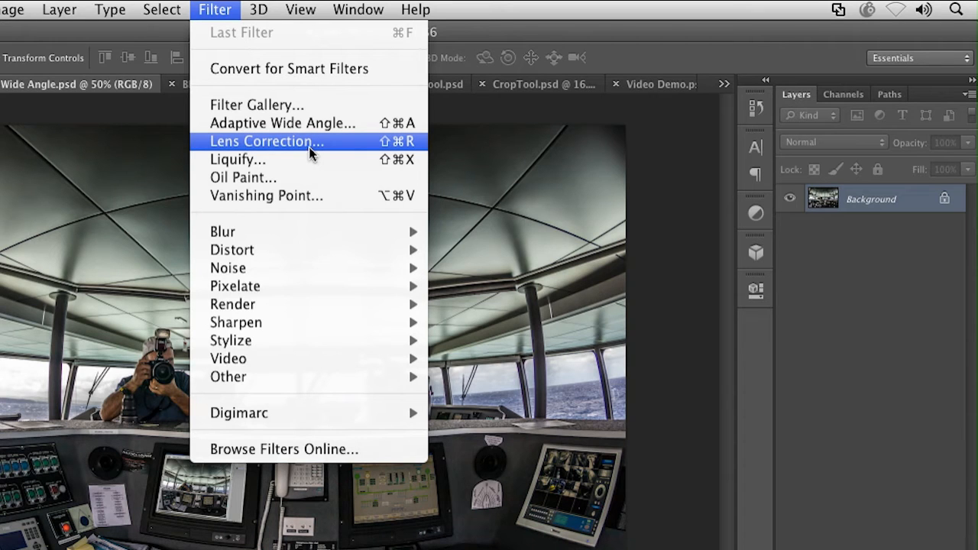
mouse_move(282, 123)
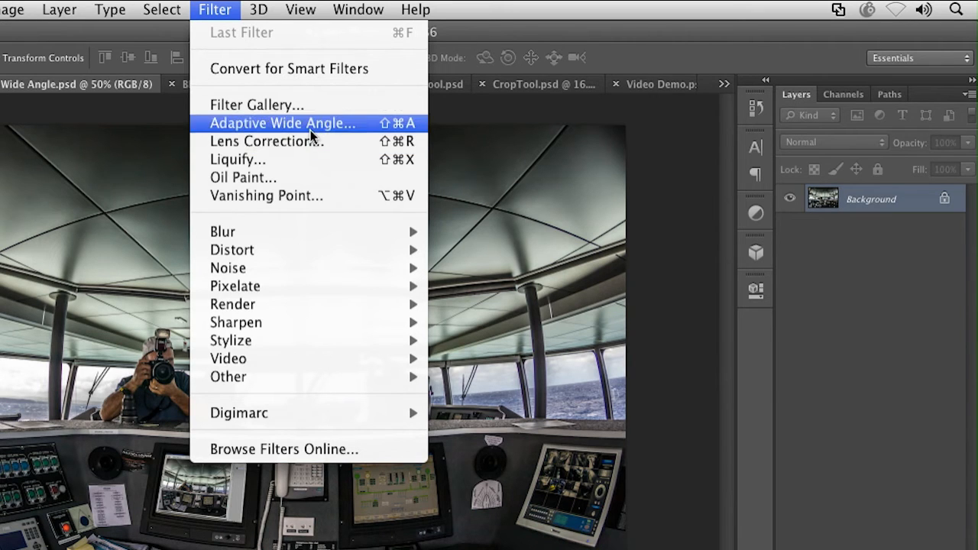
- Run Adaptive Wide Angle, constraining and adjusting a line along the curved ceiling beam, then close
left_click(282, 123)
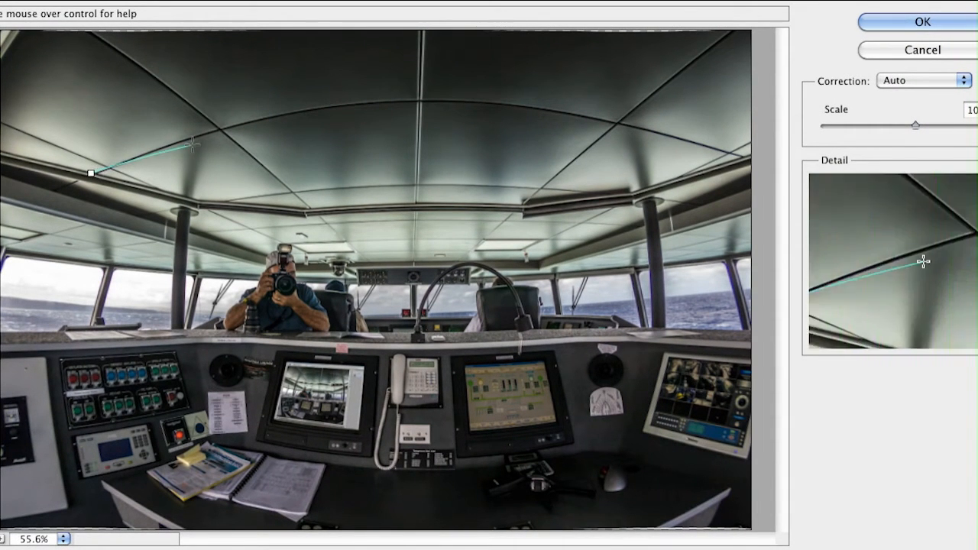
left_click_drag(191, 145, 655, 118)
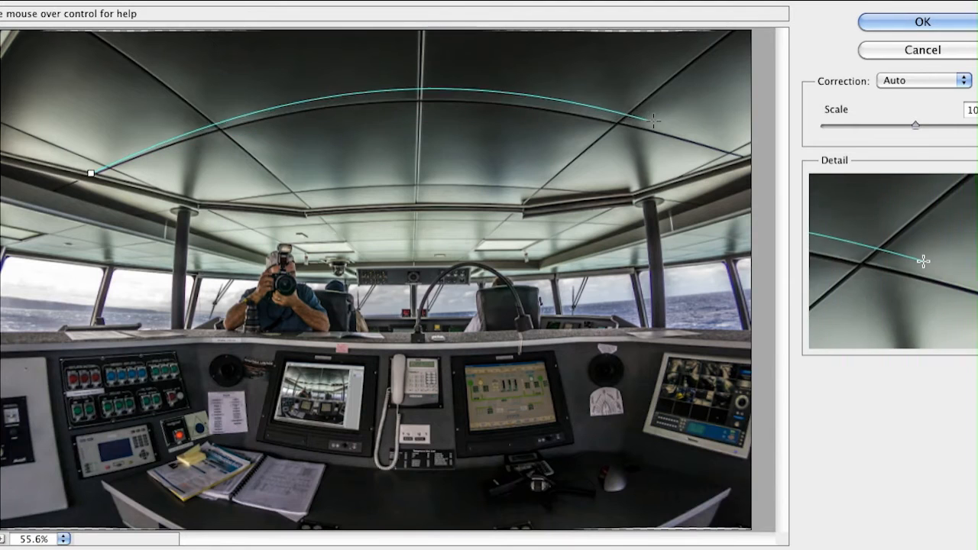
left_click_drag(653, 118, 729, 152)
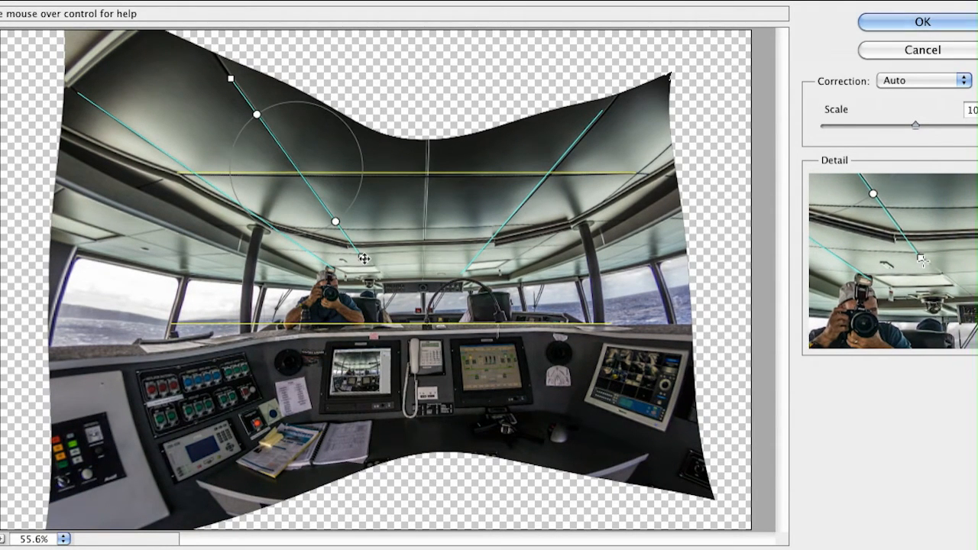
left_click_drag(915, 125, 961, 125)
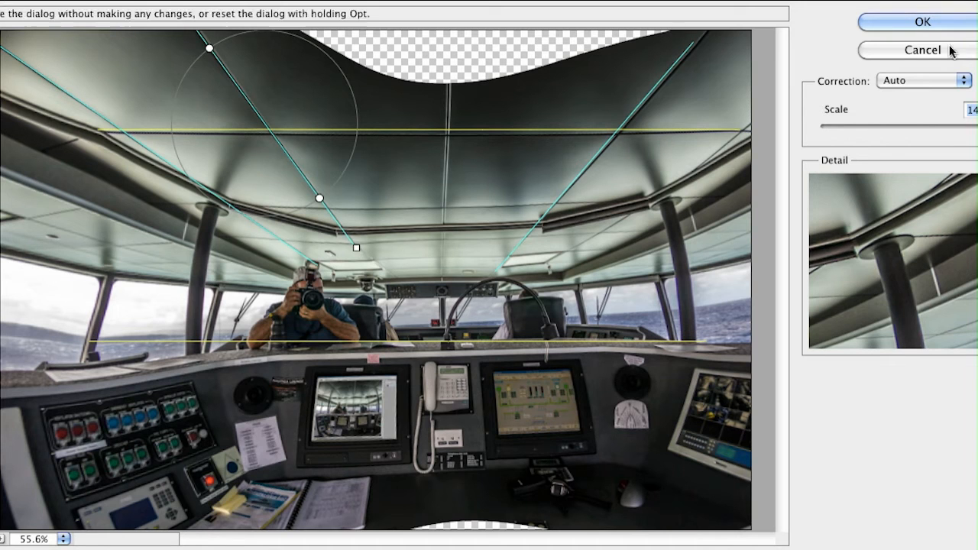
left_click(921, 21)
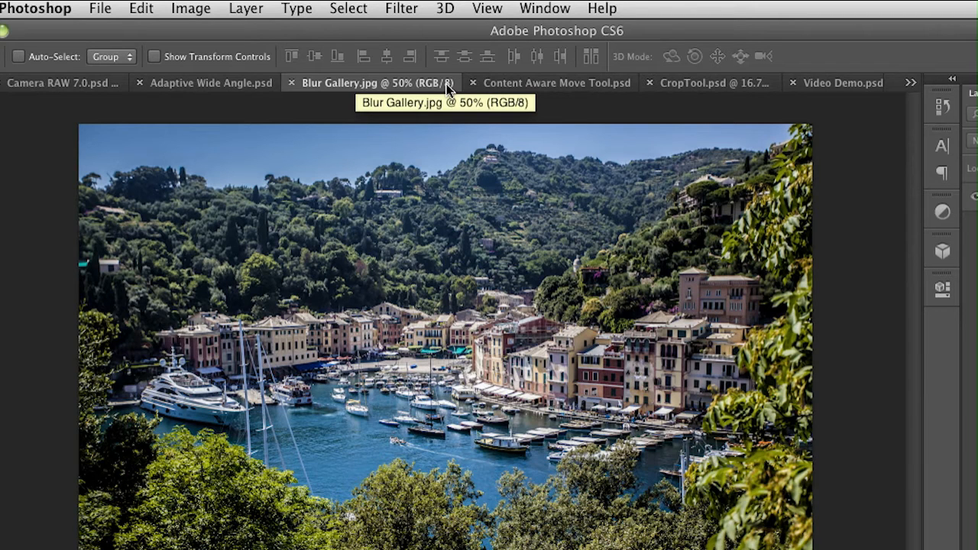
mouse_move(426, 64)
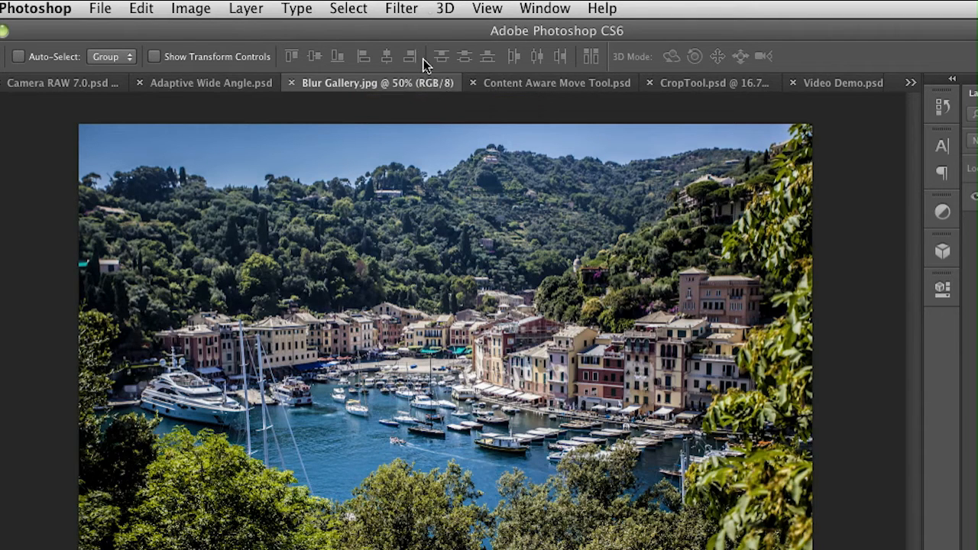
- Open the Filter > Blur submenu over the harbour town photo
left_click(401, 8)
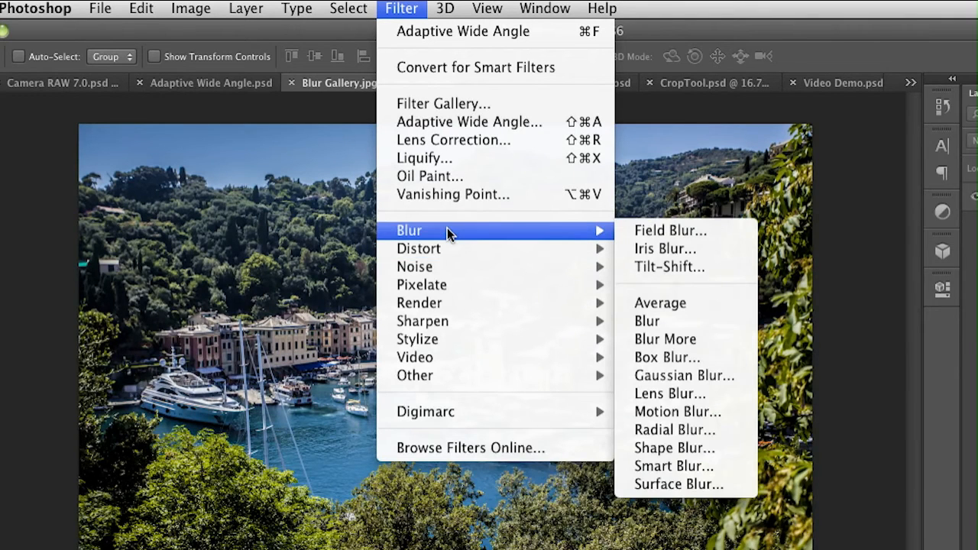
mouse_move(665, 249)
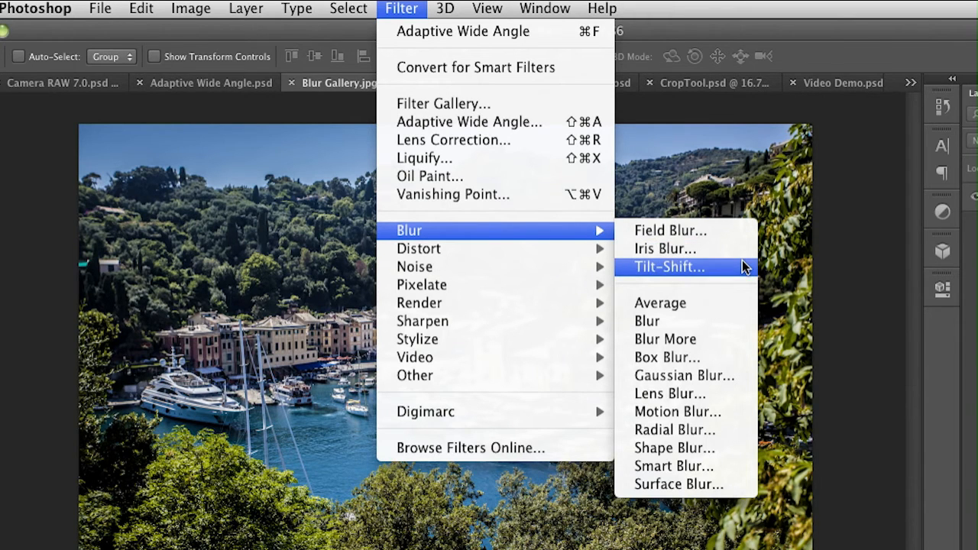
- Apply a Tilt-Shift blur keeping the town and boats sharp, and confirm it
left_click(667, 267)
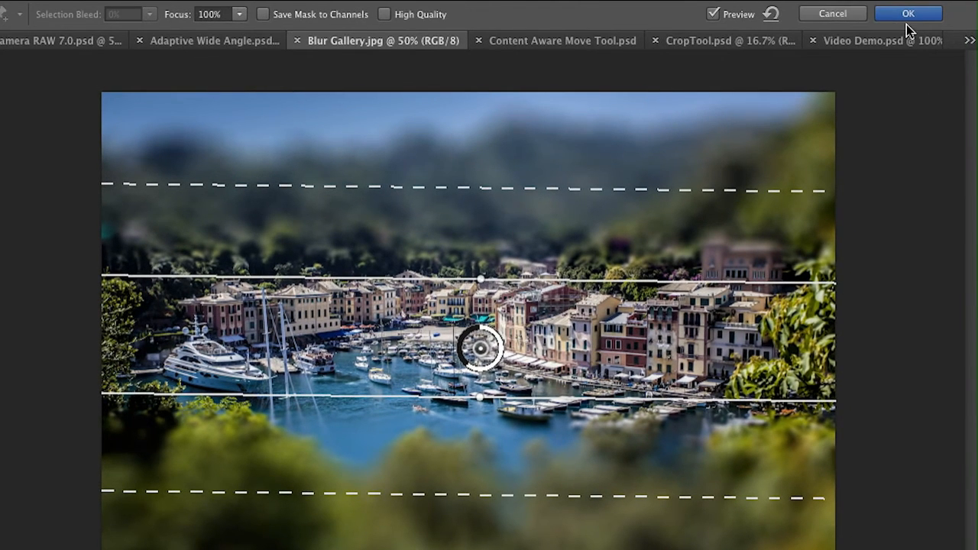
left_click(907, 14)
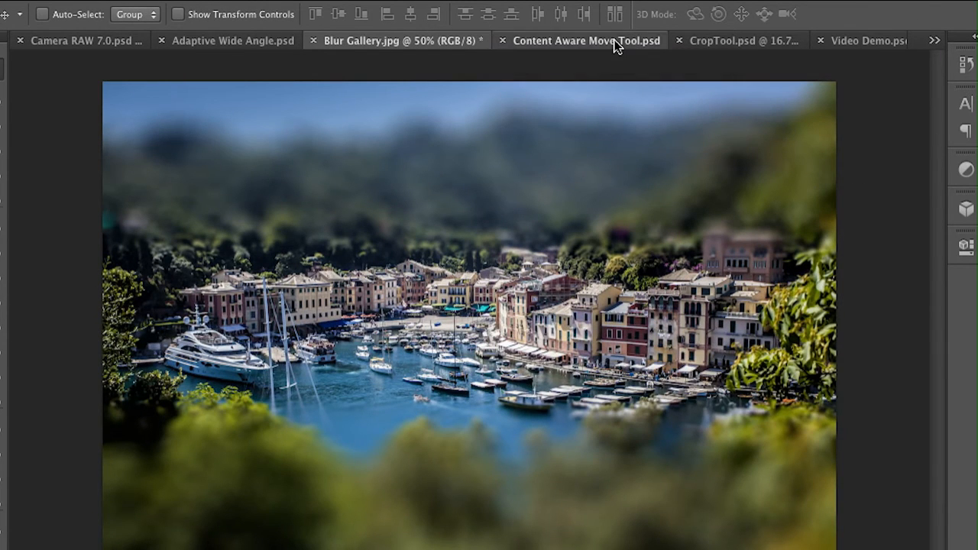
- In Content Aware Move Tool.psd, shift the tree and its shadow slightly left
left_click(586, 40)
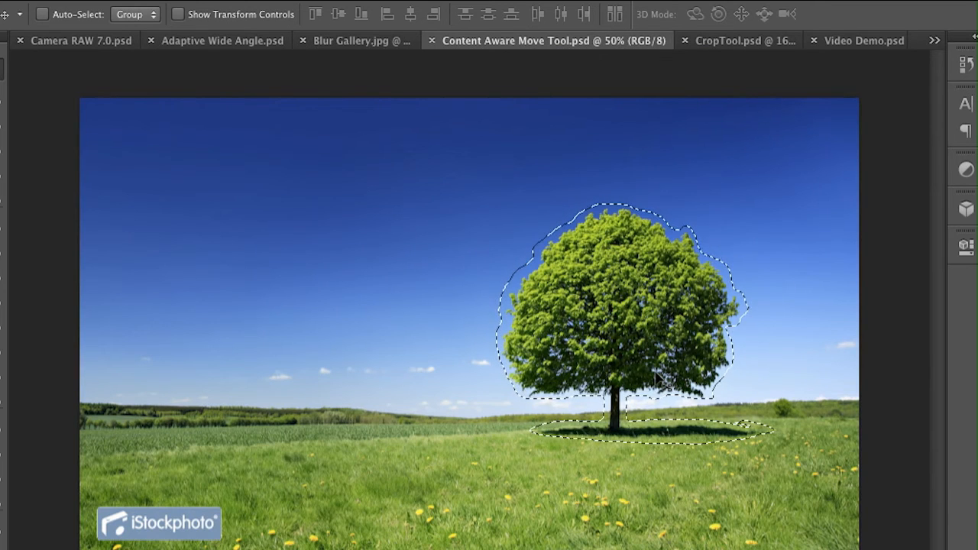
mouse_move(17, 166)
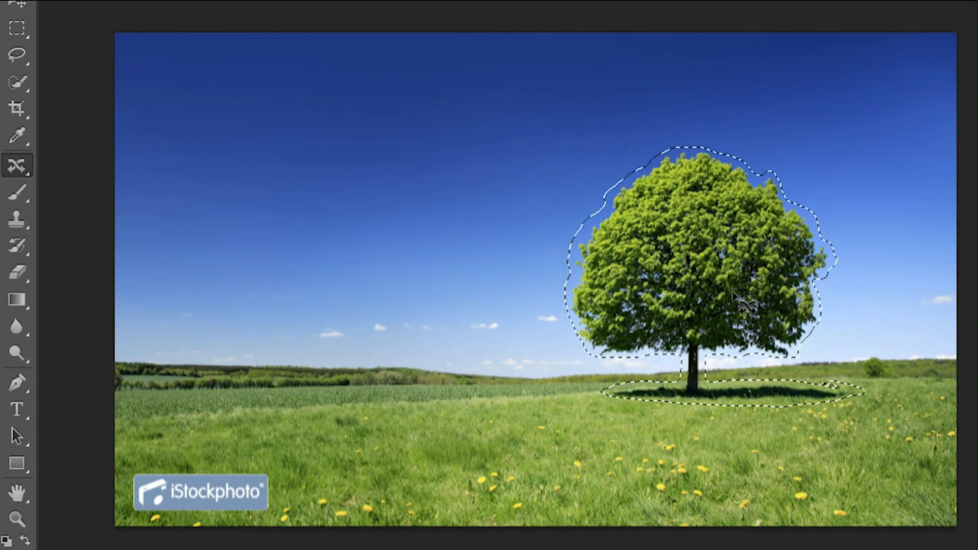
left_click_drag(730, 298, 699, 297)
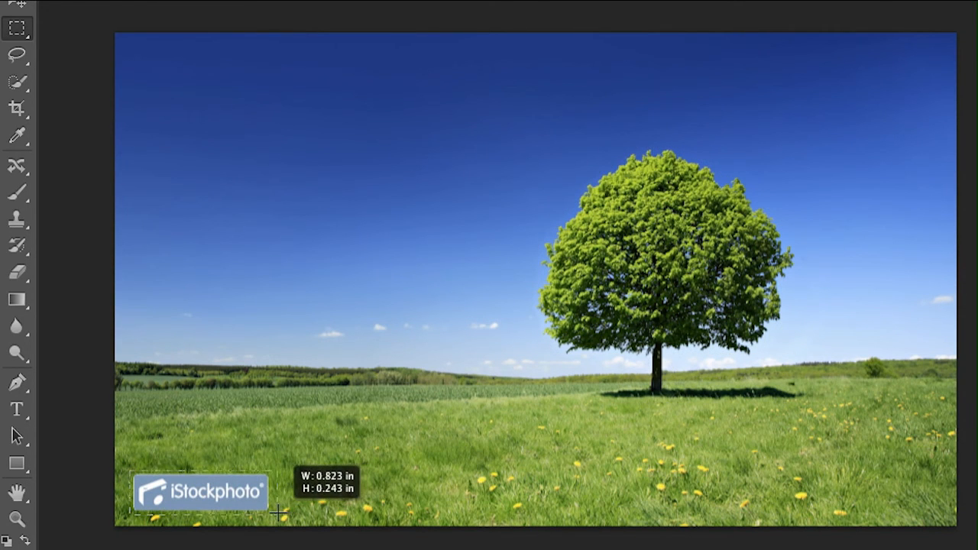
- Move the iStockphoto logo to the bottom-right corner, then switch to CropTool.psd
left_click_drag(133, 474, 271, 512)
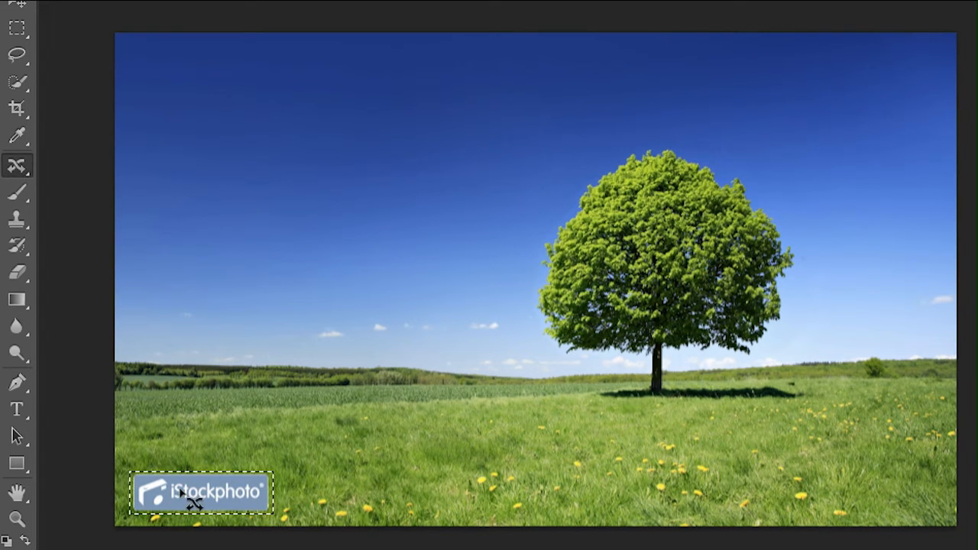
left_click_drag(200, 492, 401, 489)
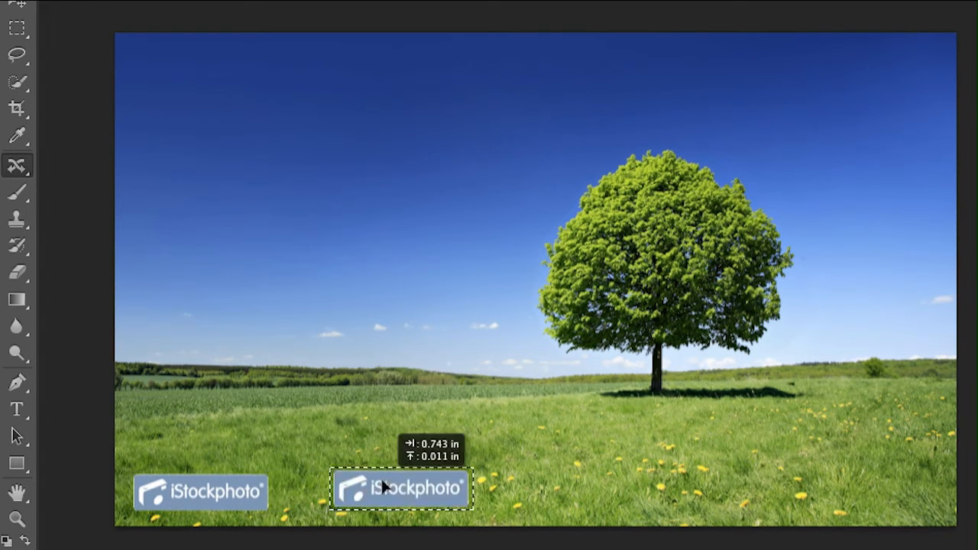
left_click_drag(401, 489, 867, 488)
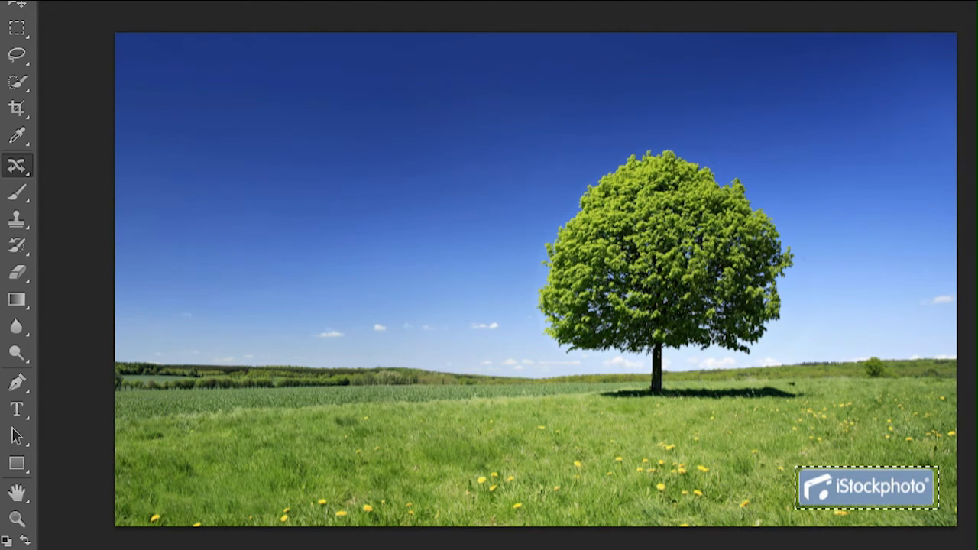
left_click(722, 43)
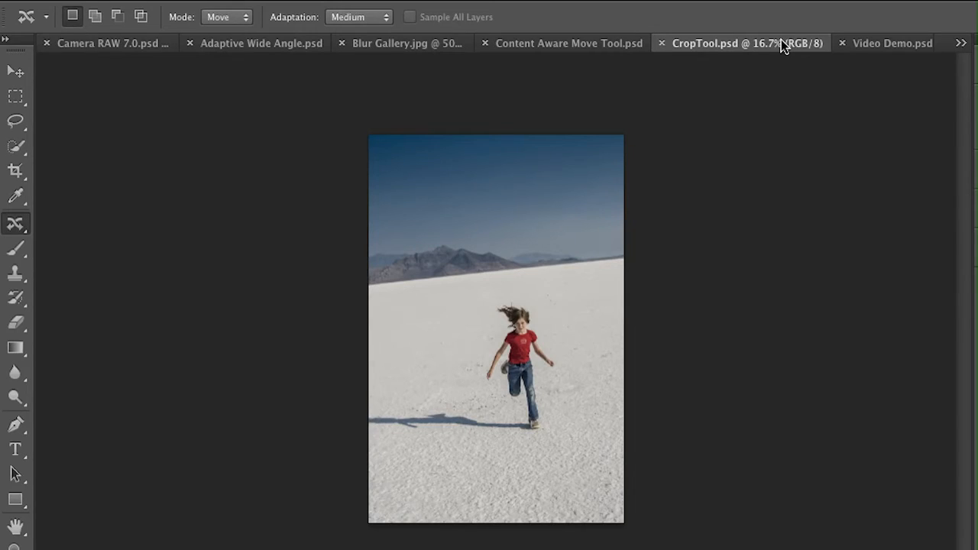
mouse_move(124, 139)
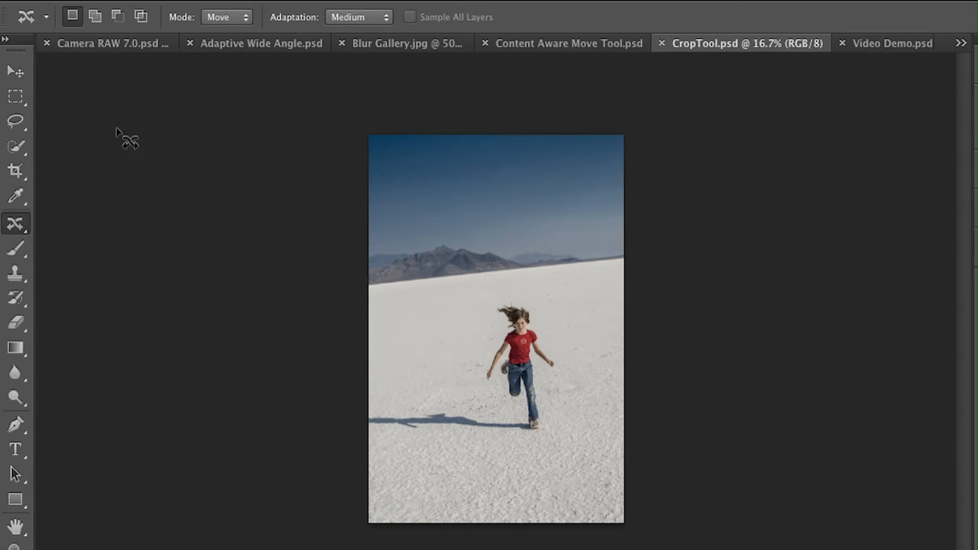
- Drag the crop corners in tightly around the running girl and rotate the photo inside the crop
left_click(15, 171)
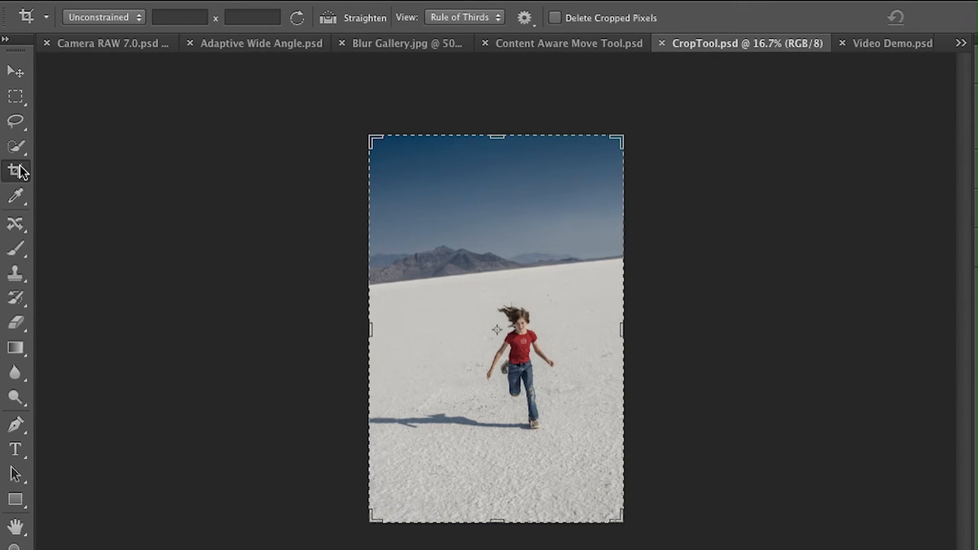
mouse_move(366, 151)
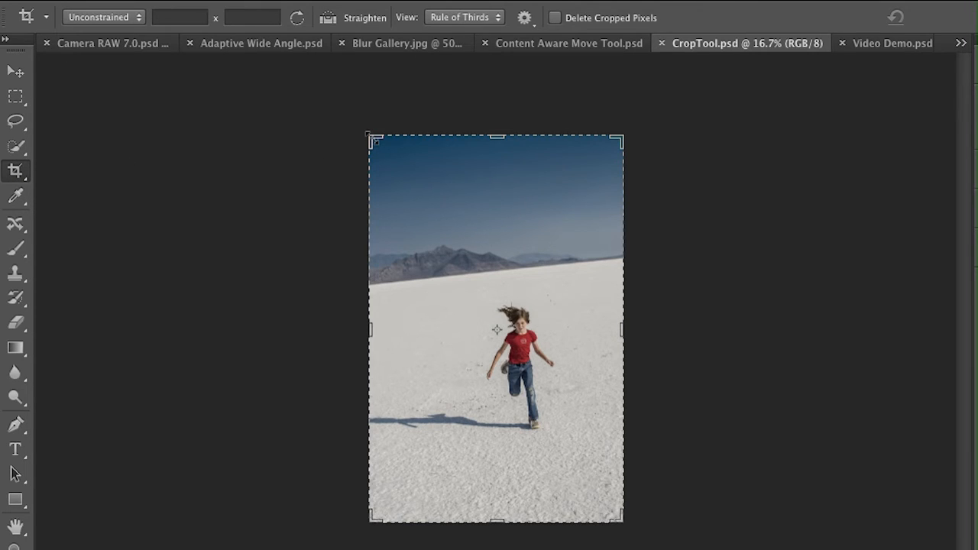
mouse_move(390, 43)
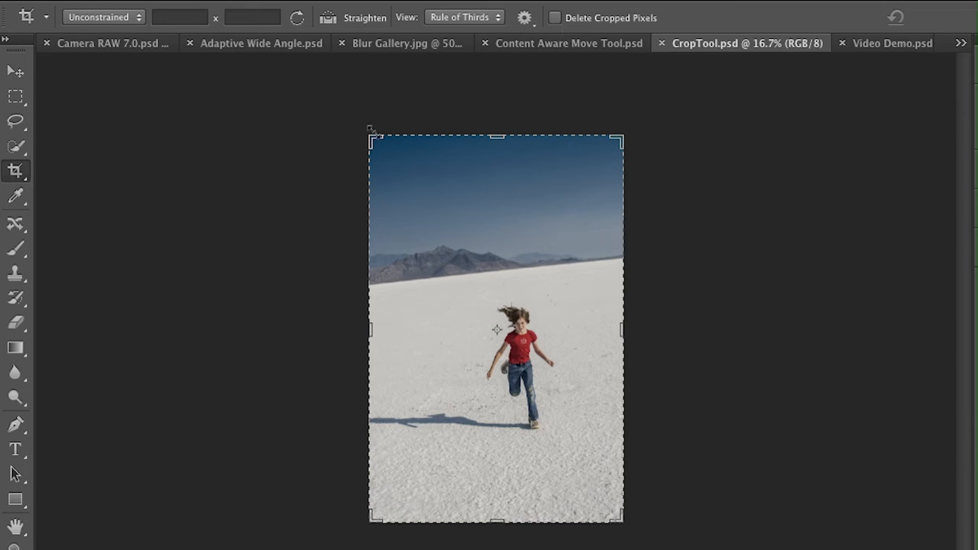
left_click_drag(370, 136, 389, 168)
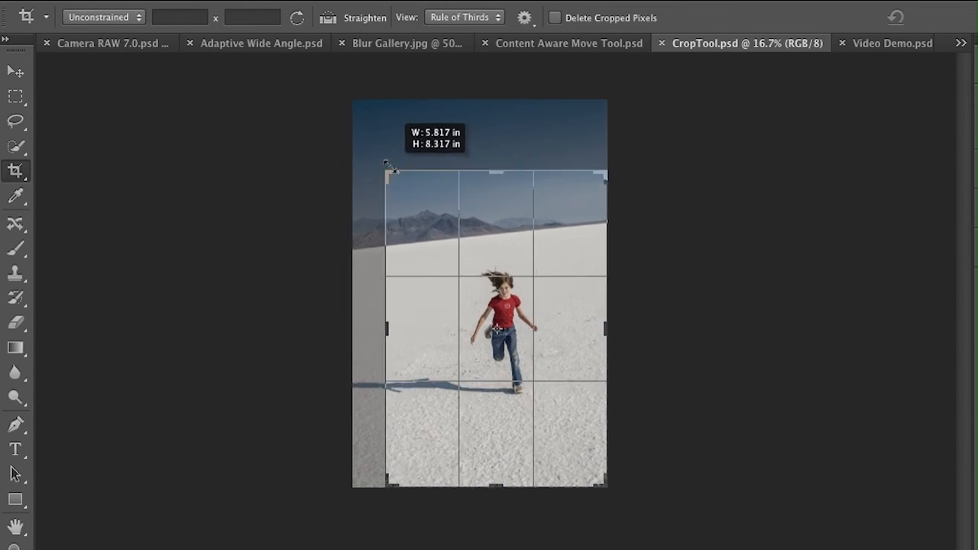
left_click_drag(387, 163, 397, 181)
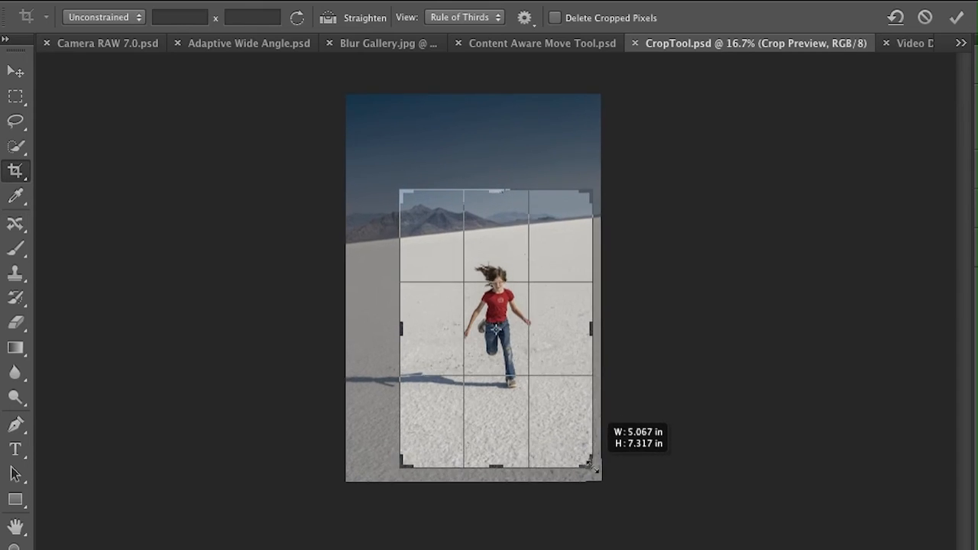
left_click_drag(595, 472, 584, 457)
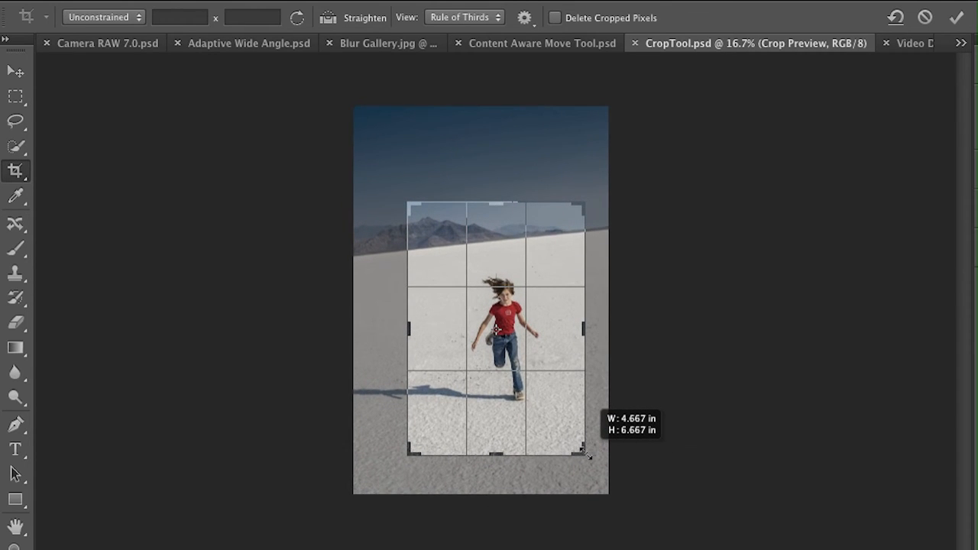
left_click_drag(584, 454, 588, 458)
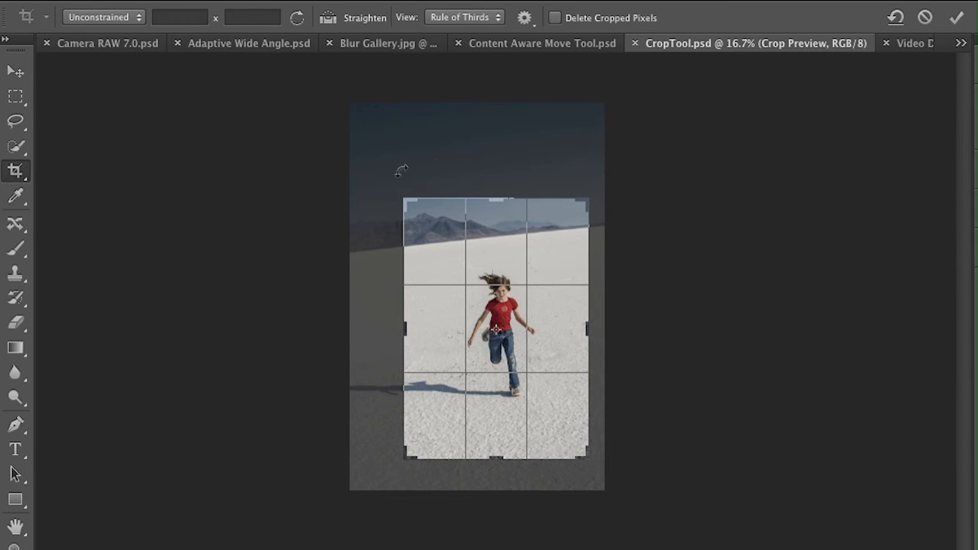
mouse_move(397, 168)
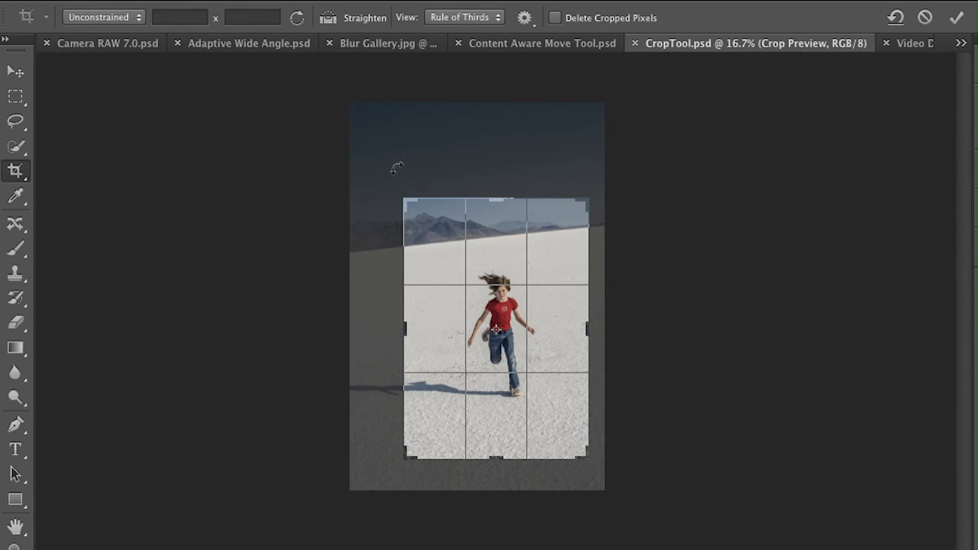
left_click_drag(397, 164, 374, 176)
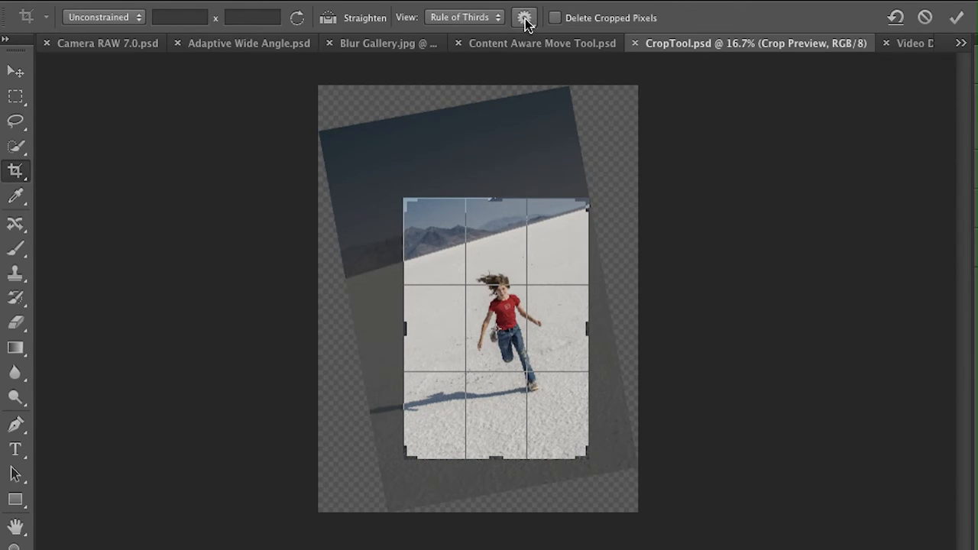
- Enable Use Classic Mode in the crop options and tilt the crop frame around the girl
left_click(524, 17)
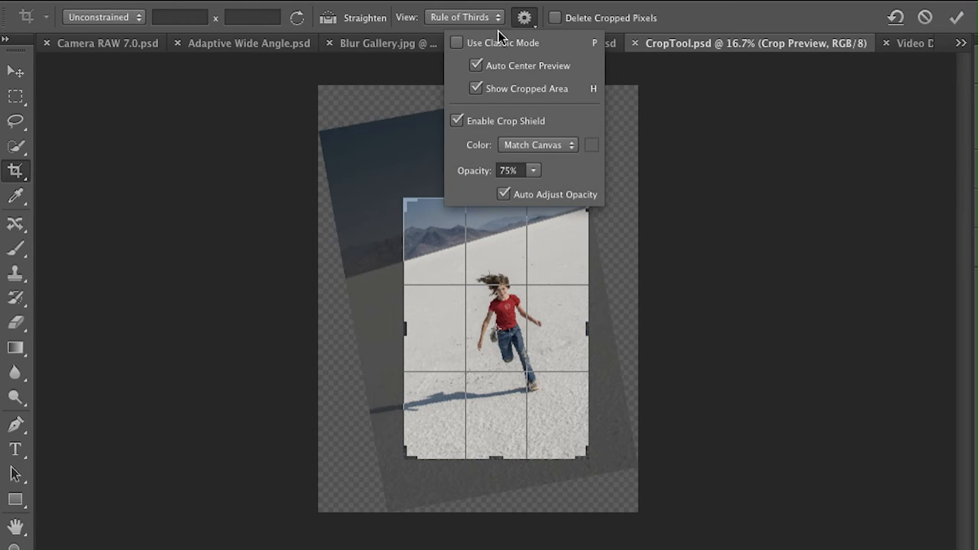
mouse_move(471, 48)
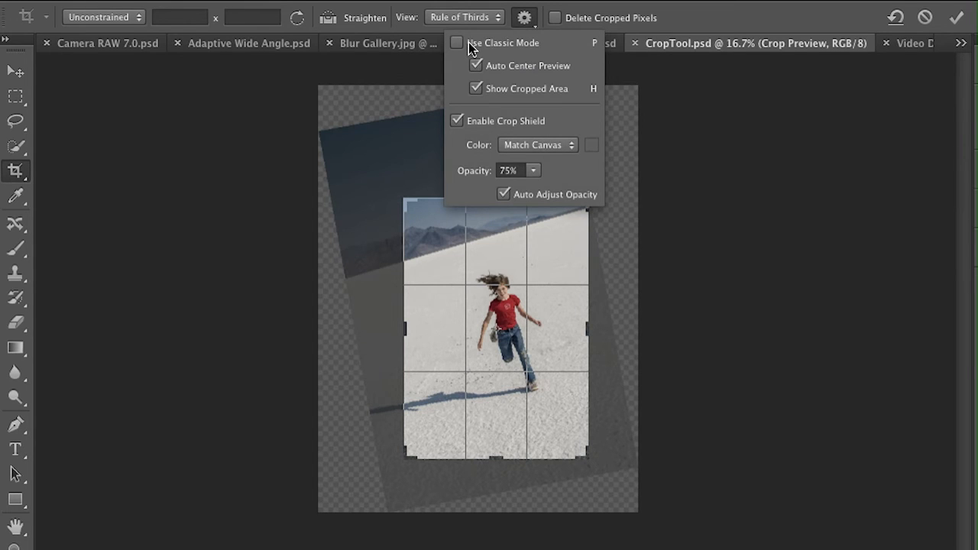
left_click(456, 43)
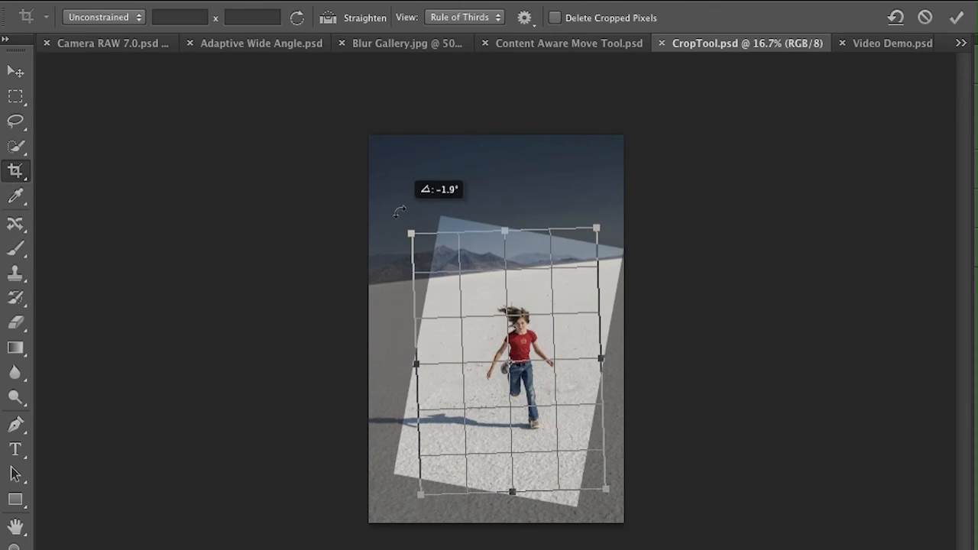
left_click_drag(399, 212, 371, 223)
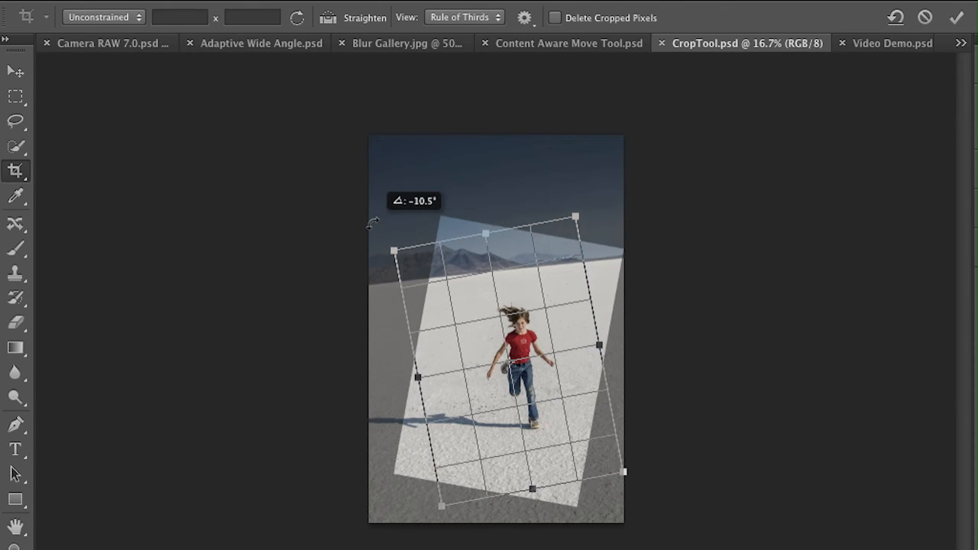
left_click_drag(372, 221, 459, 207)
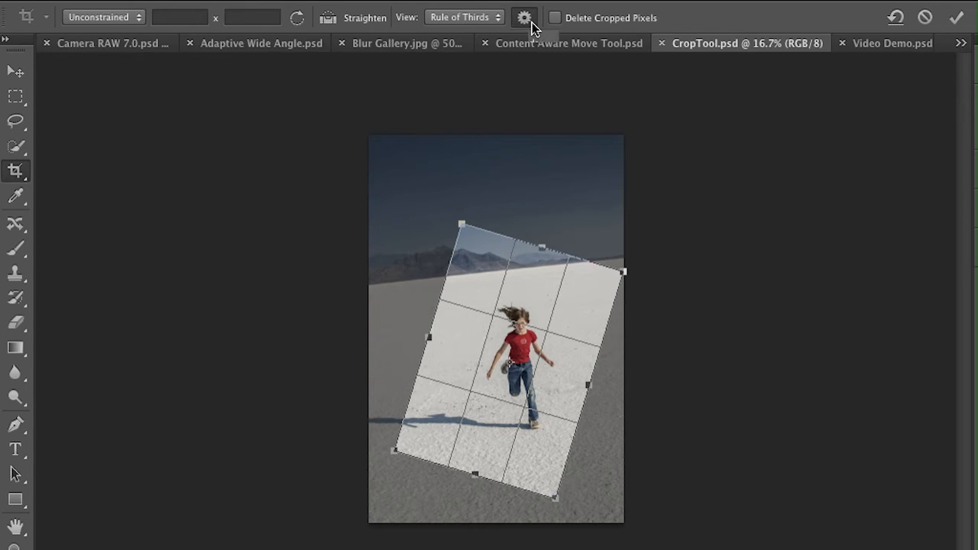
left_click(524, 17)
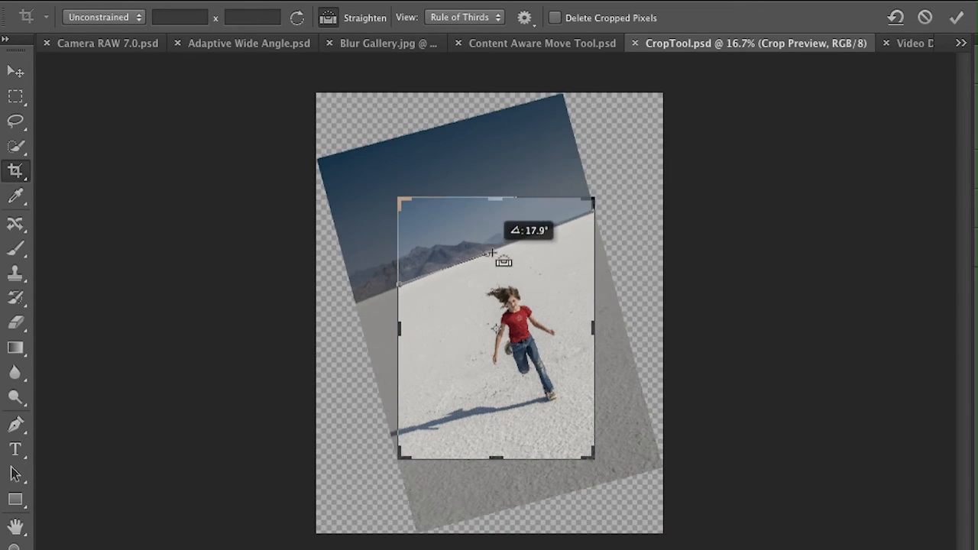
- Rotate the crop frame to about 21.6° and commit the crop
left_click_drag(493, 252, 579, 212)
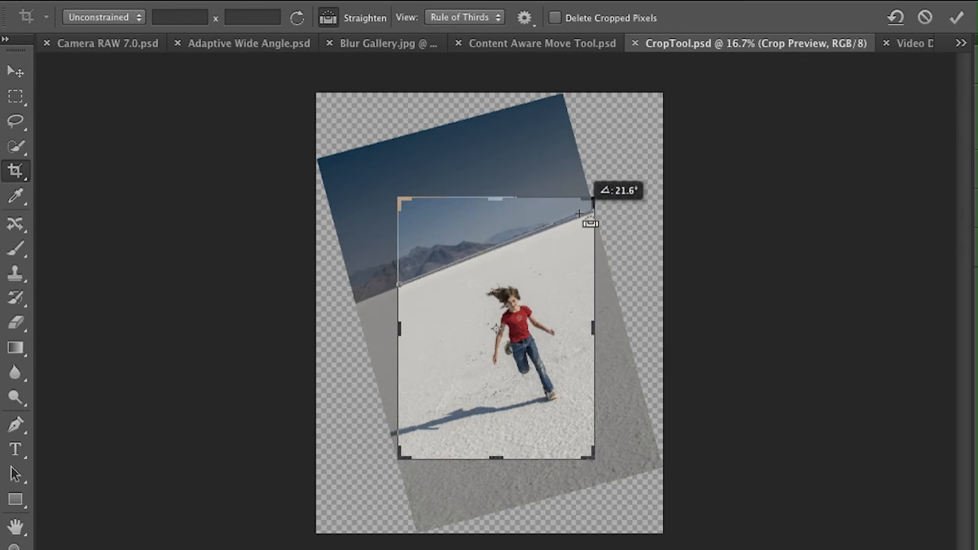
key("Return")
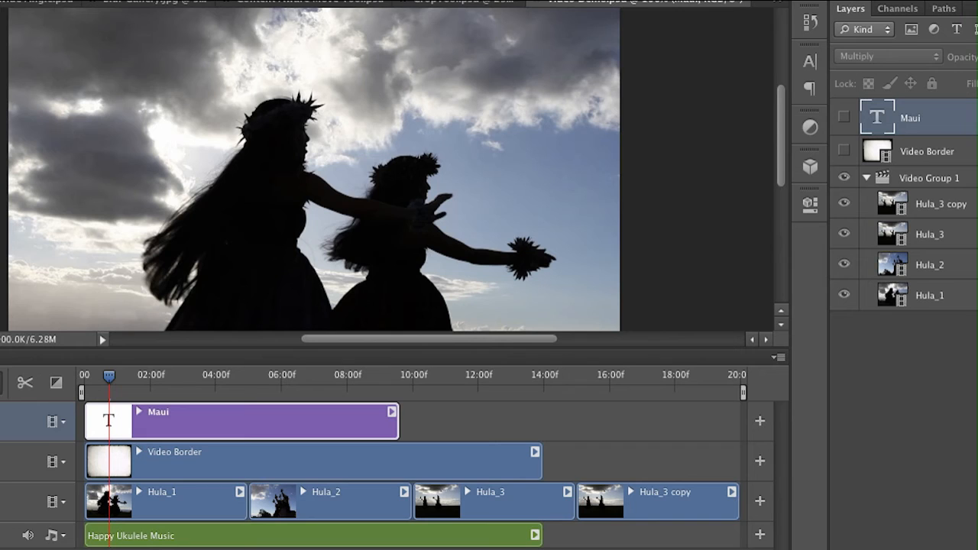
mouse_move(350, 540)
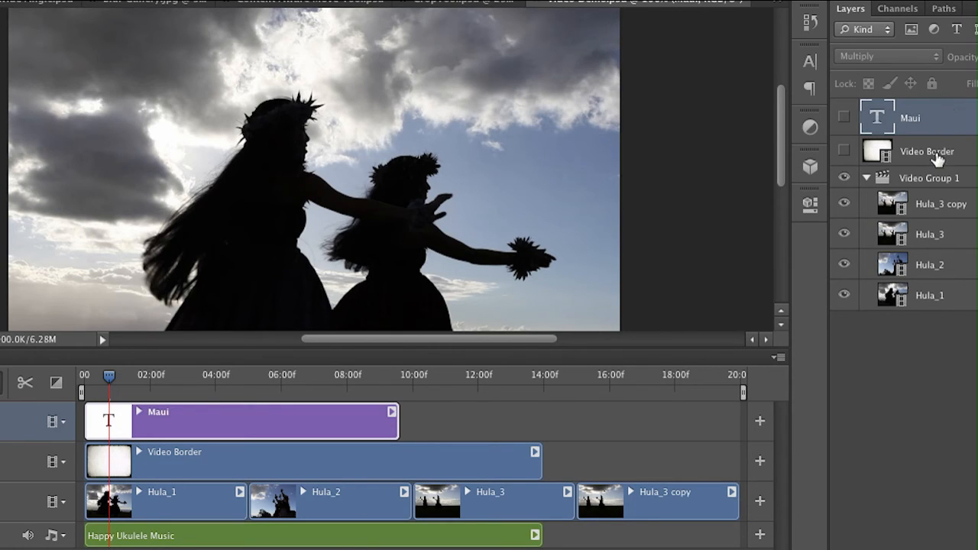
mouse_move(844, 204)
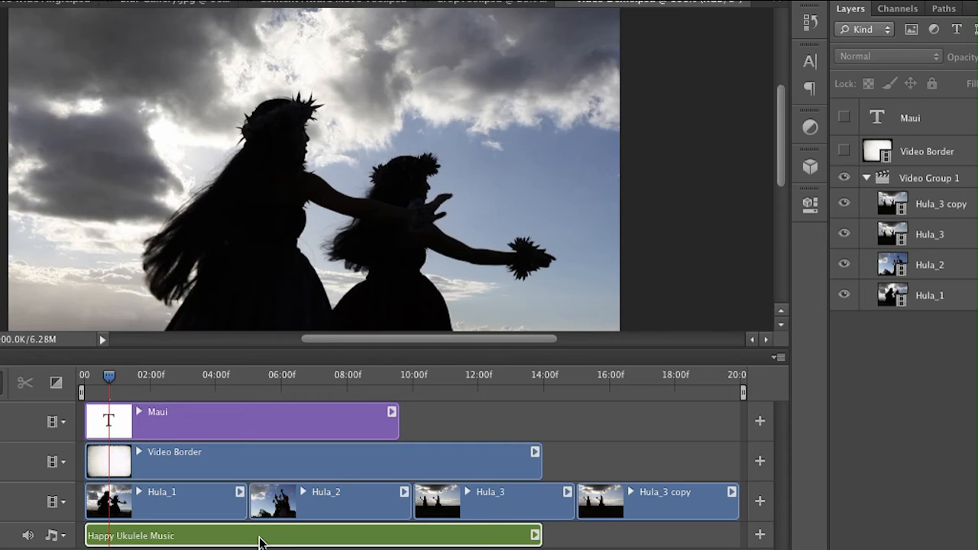
mouse_move(298, 533)
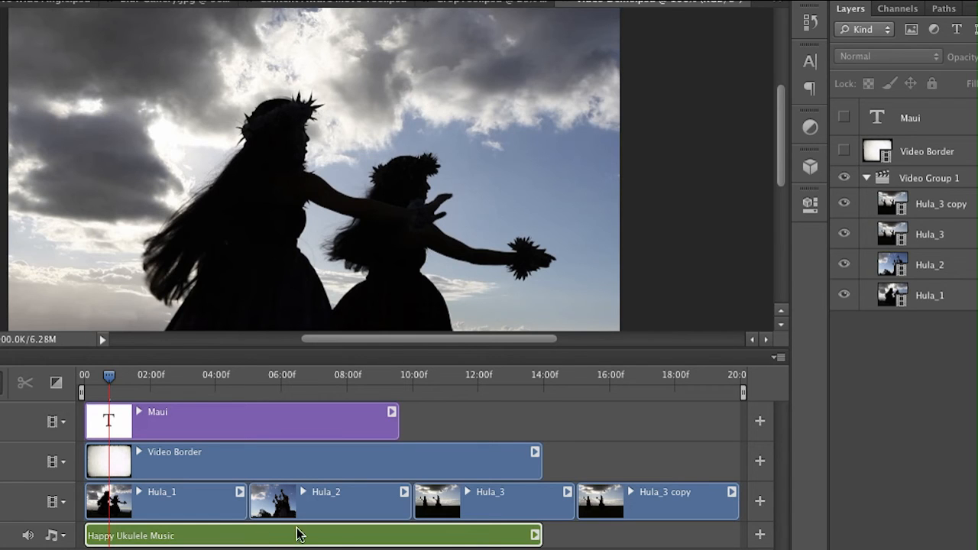
- Shorten the end of the Hula_3 copy clip and open its duration and speed settings
left_click(657, 501)
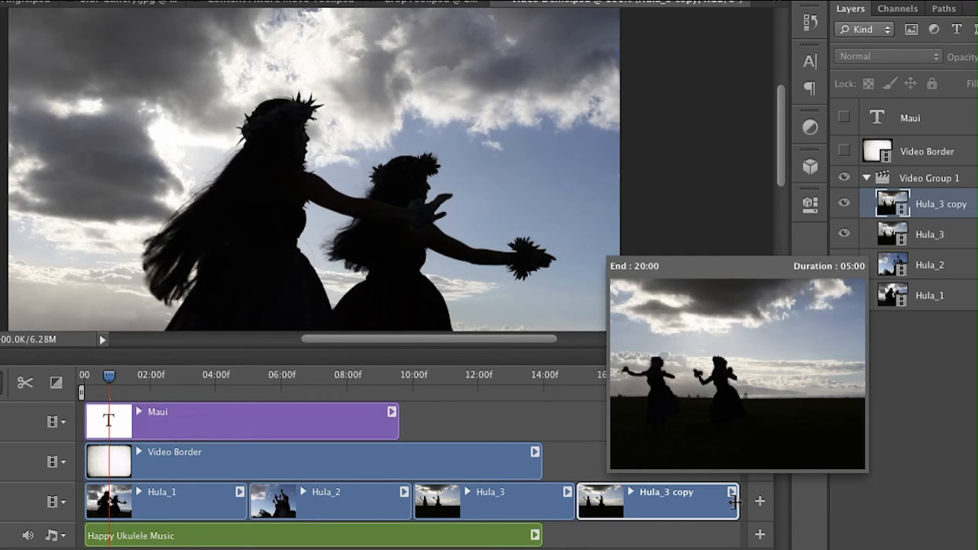
left_click_drag(731, 501, 699, 501)
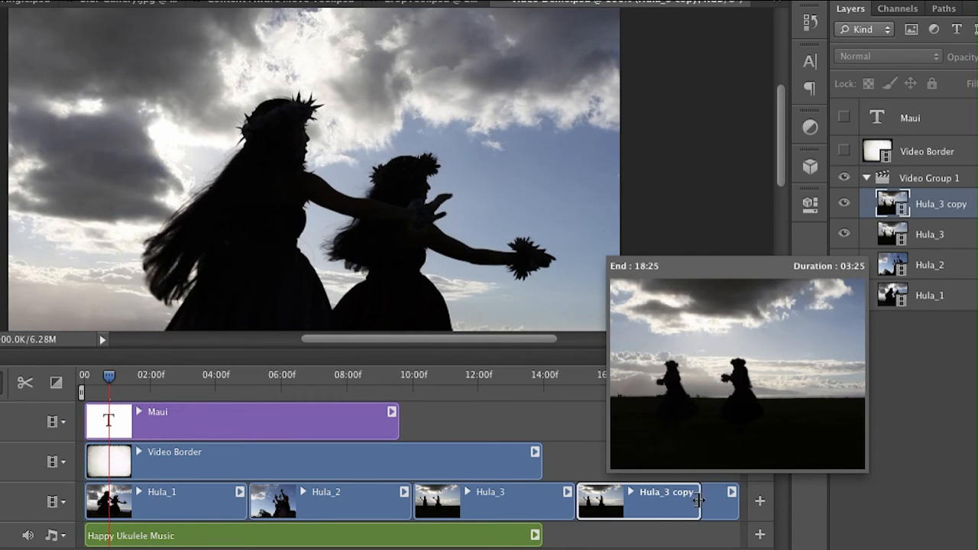
left_click_drag(697, 501, 678, 501)
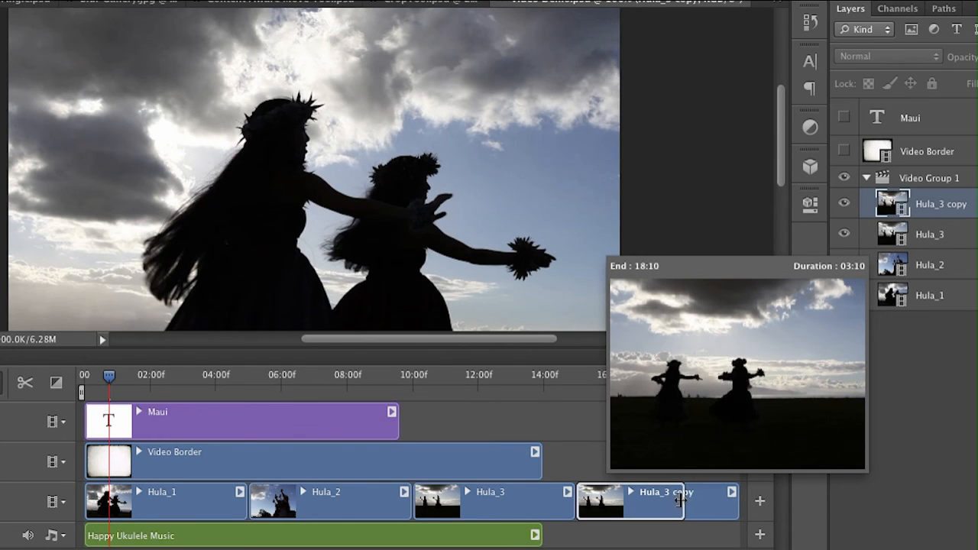
left_click_drag(684, 501, 683, 500)
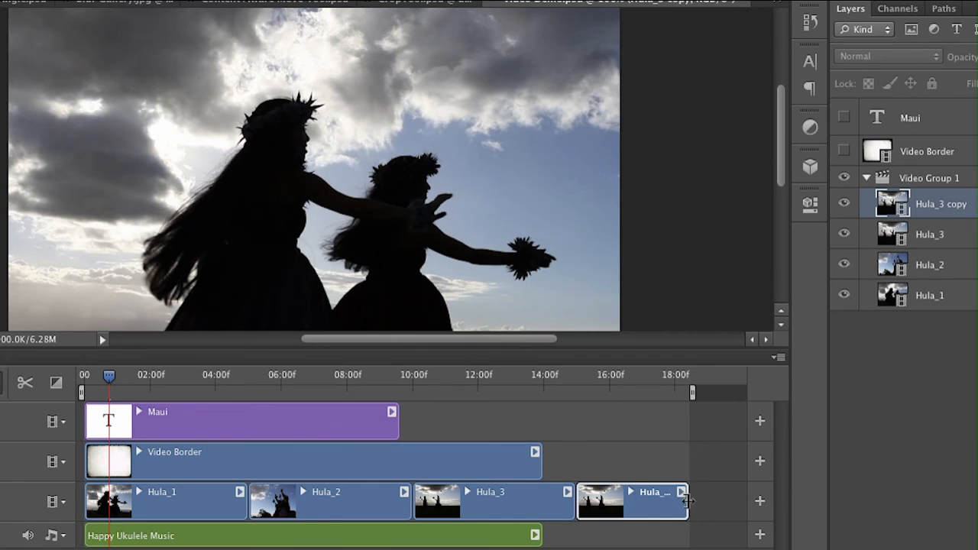
mouse_move(695, 385)
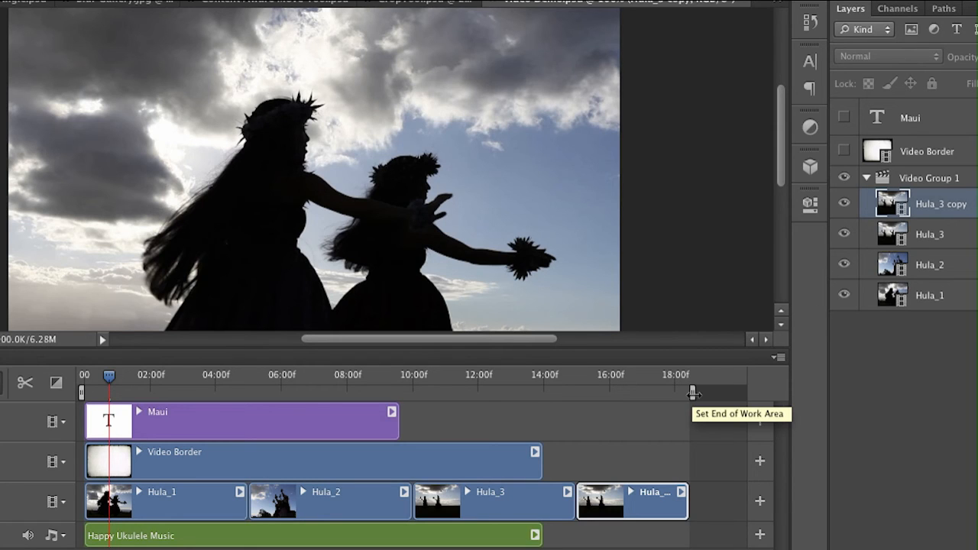
mouse_move(653, 512)
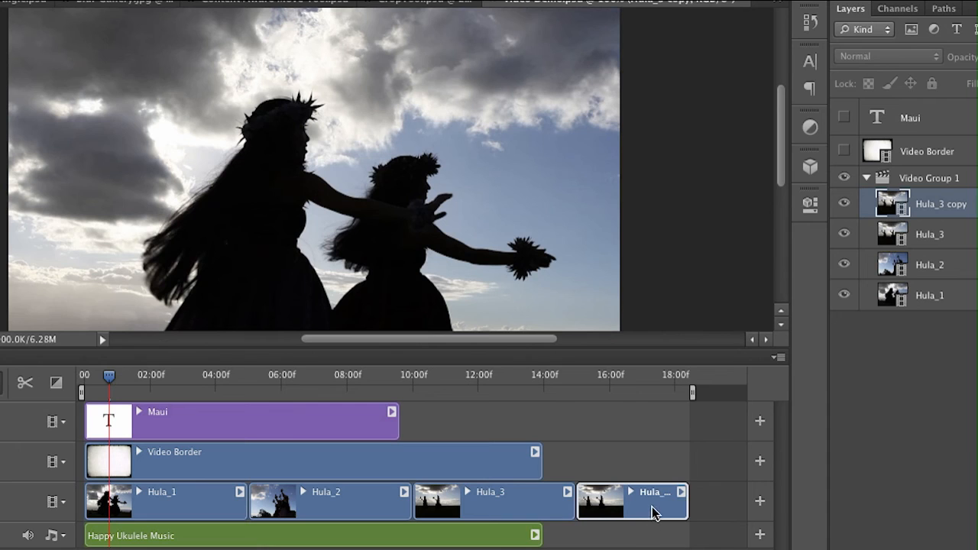
left_click(631, 491)
type("5")
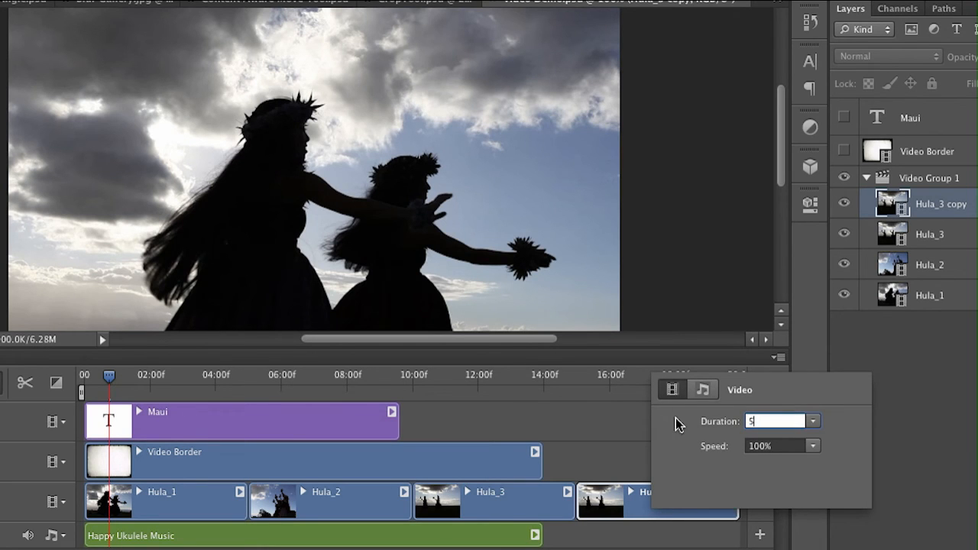
mouse_move(773, 401)
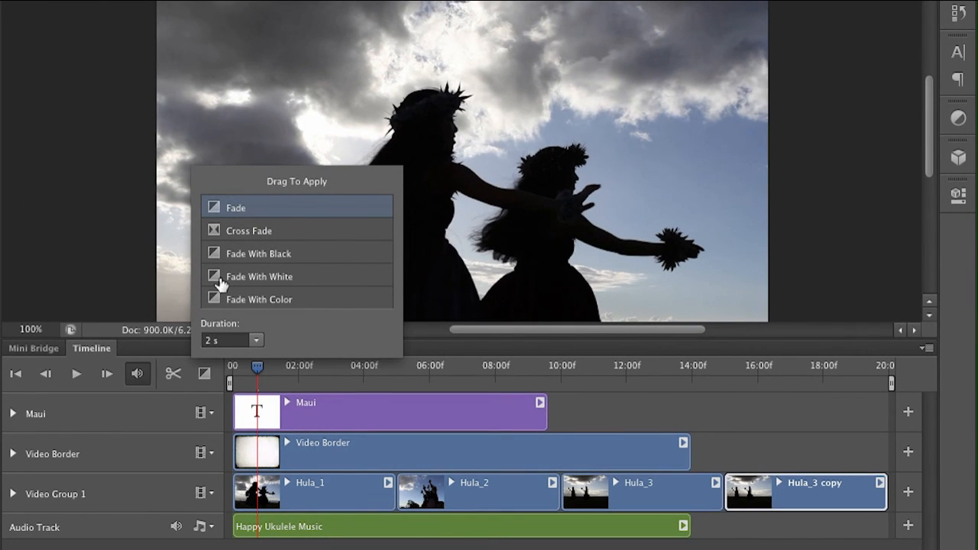
mouse_move(216, 231)
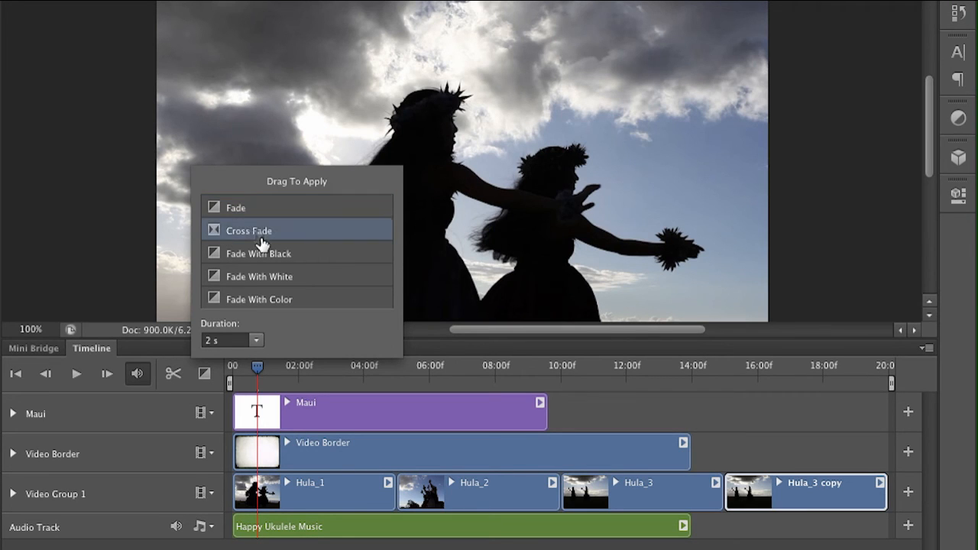
mouse_move(382, 472)
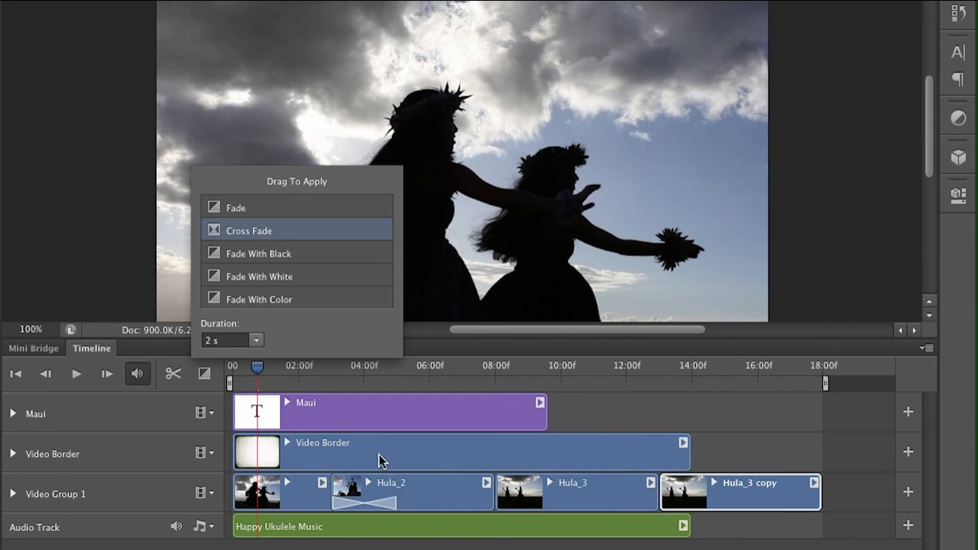
mouse_move(217, 246)
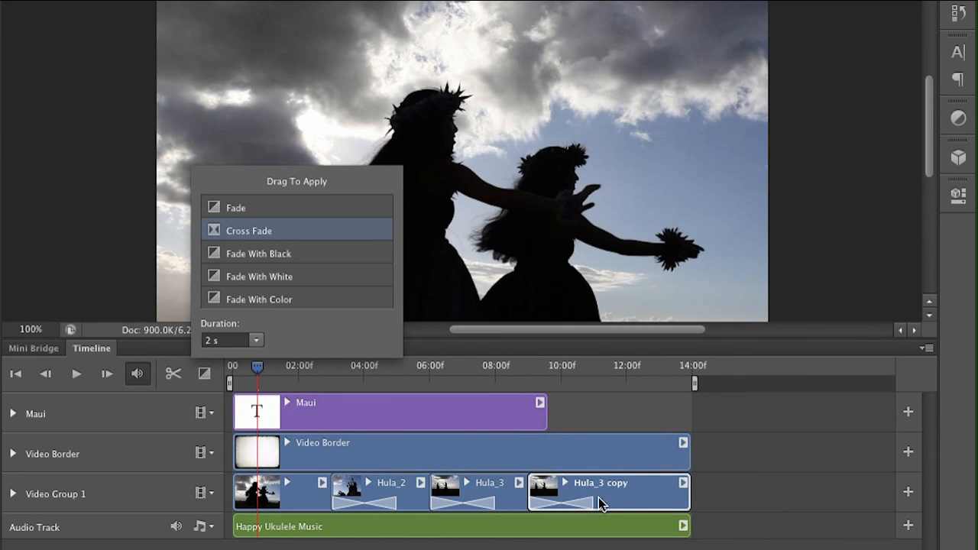
mouse_move(210, 266)
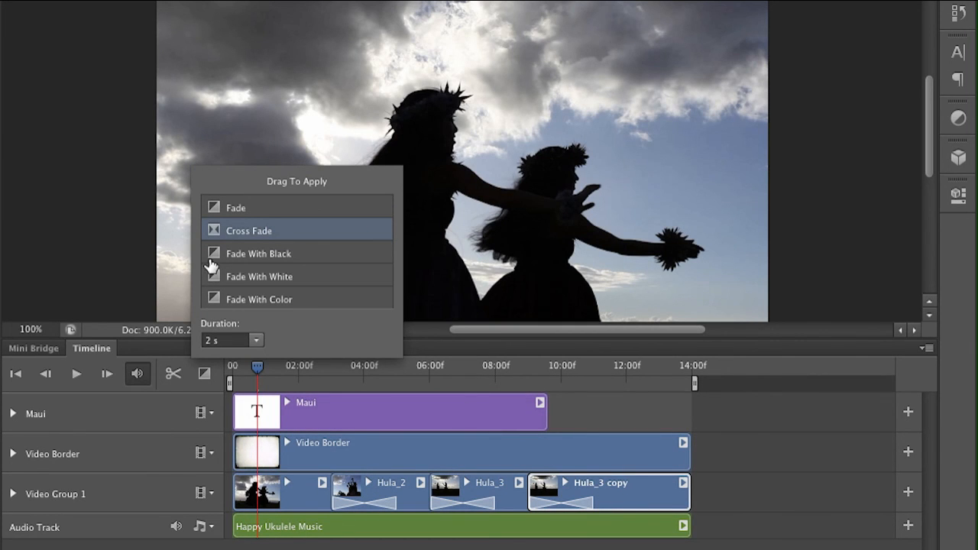
mouse_move(258, 252)
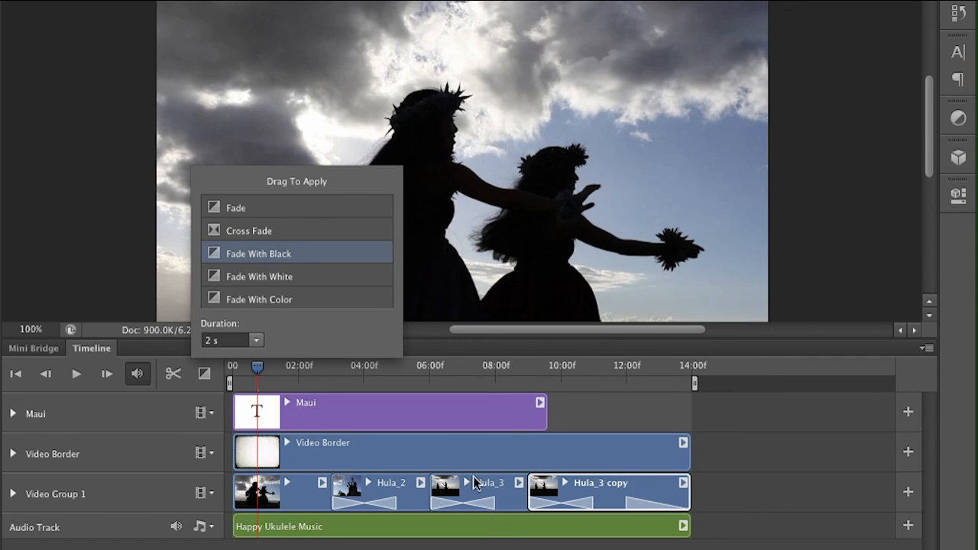
mouse_move(417, 502)
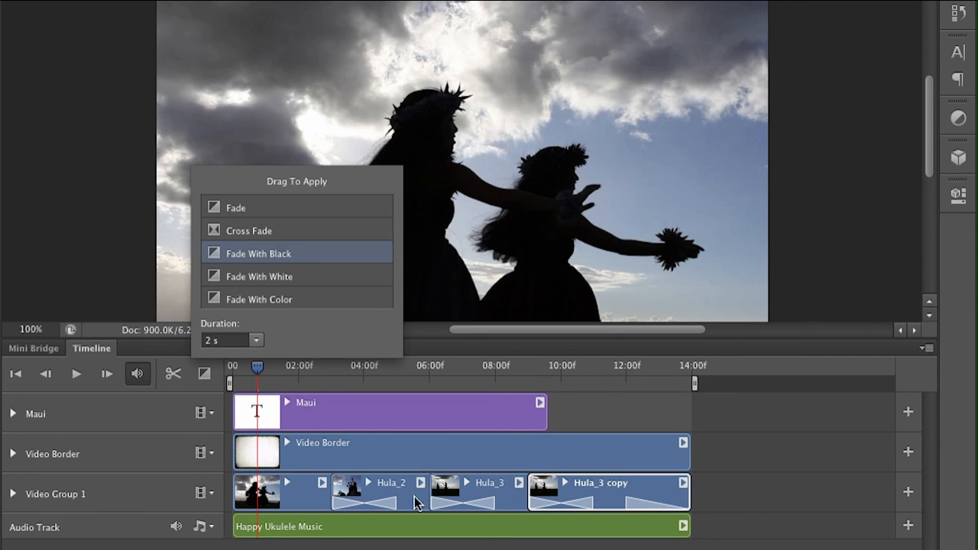
mouse_move(340, 547)
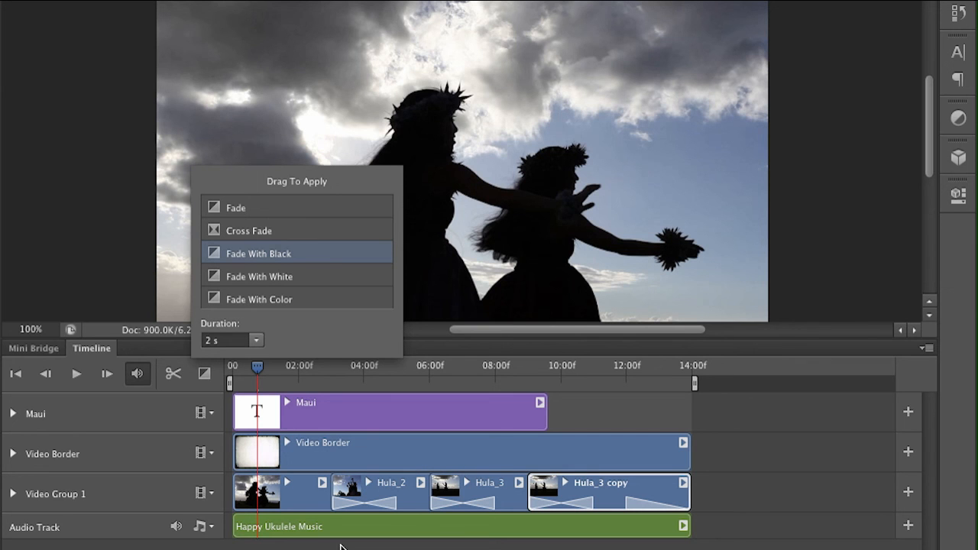
- Play the hula video timeline to preview the clip transitions, then stop playback
left_click(75, 374)
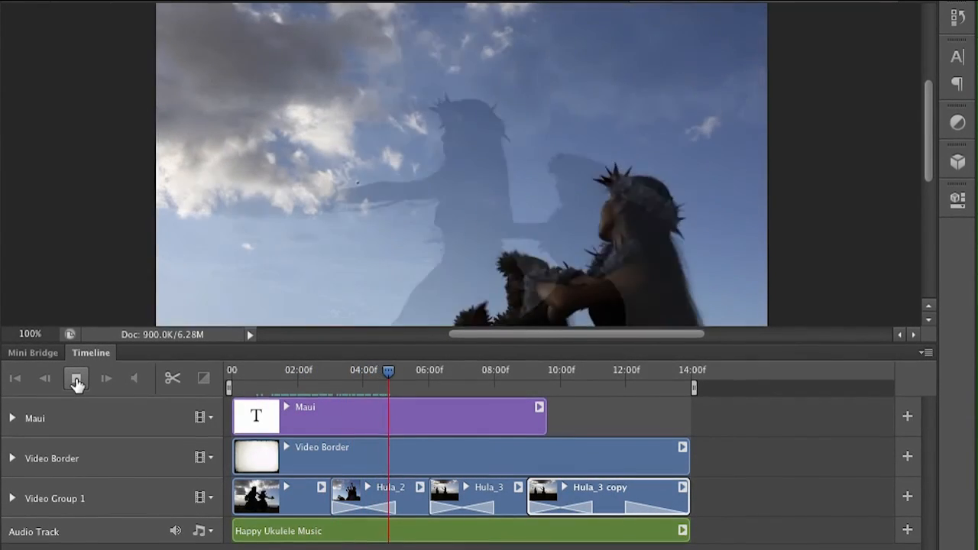
left_click(76, 378)
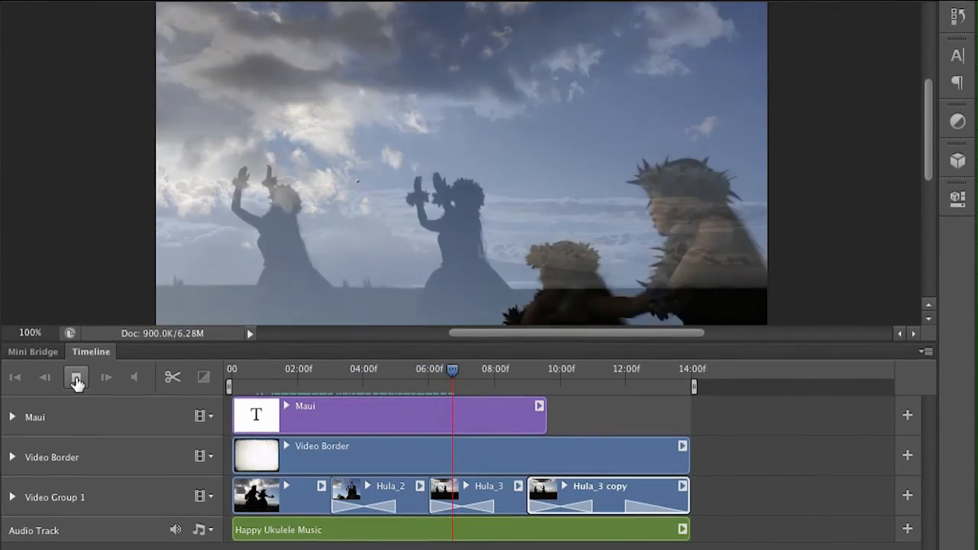
left_click(74, 375)
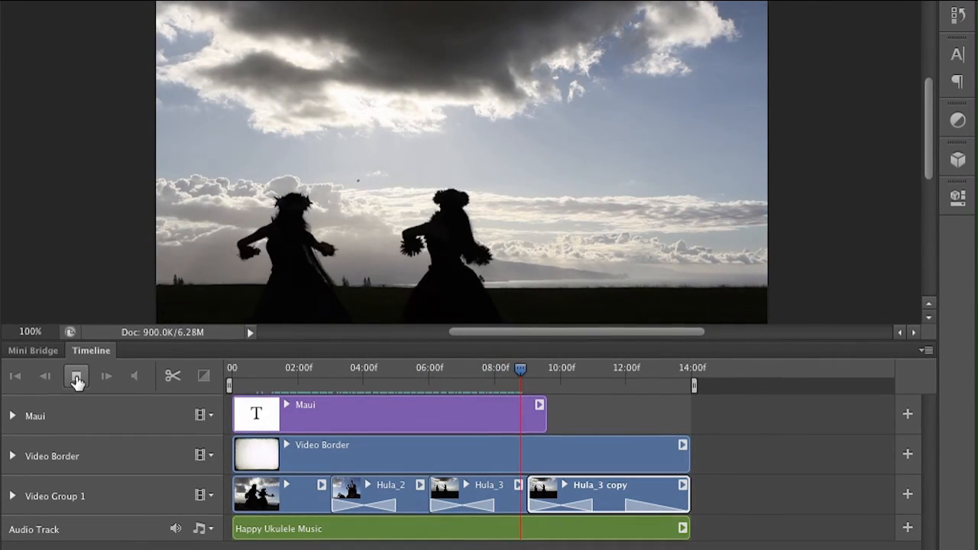
left_click(75, 375)
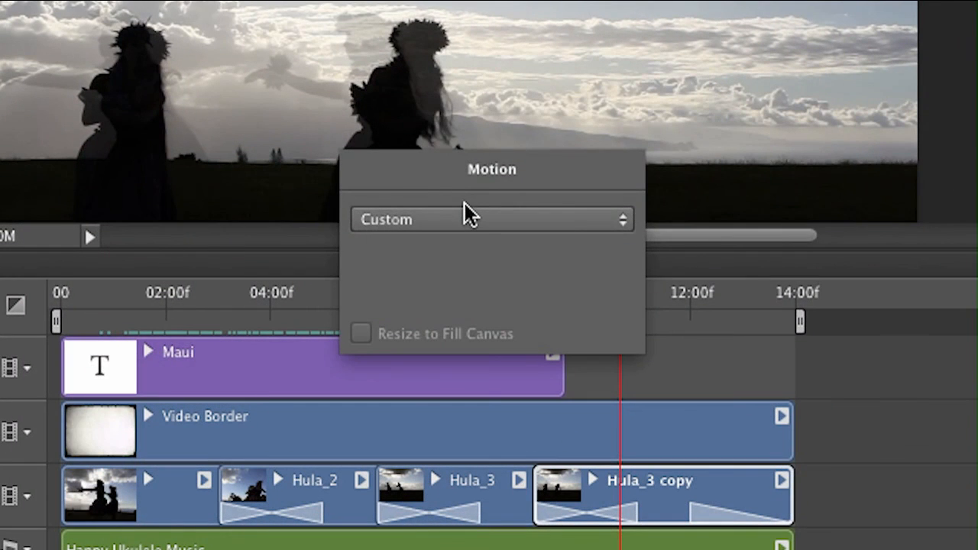
- Browse the Hula_3 copy clip's motion presets and keep Custom selected
left_click(491, 219)
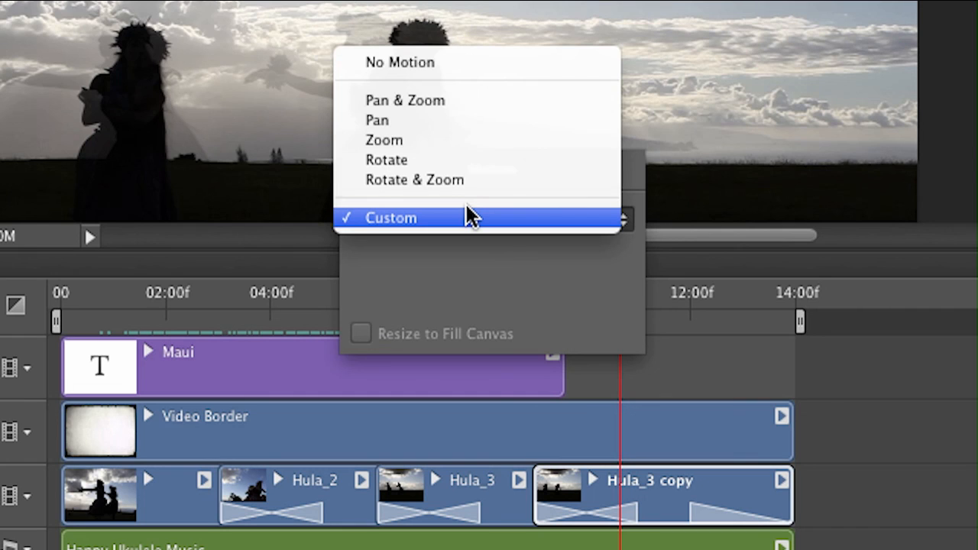
mouse_move(611, 216)
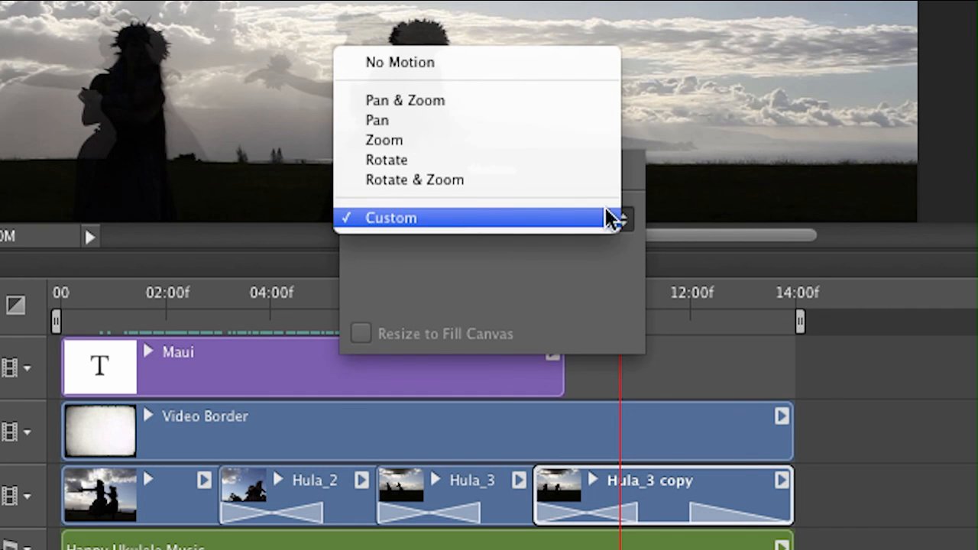
left_click(389, 218)
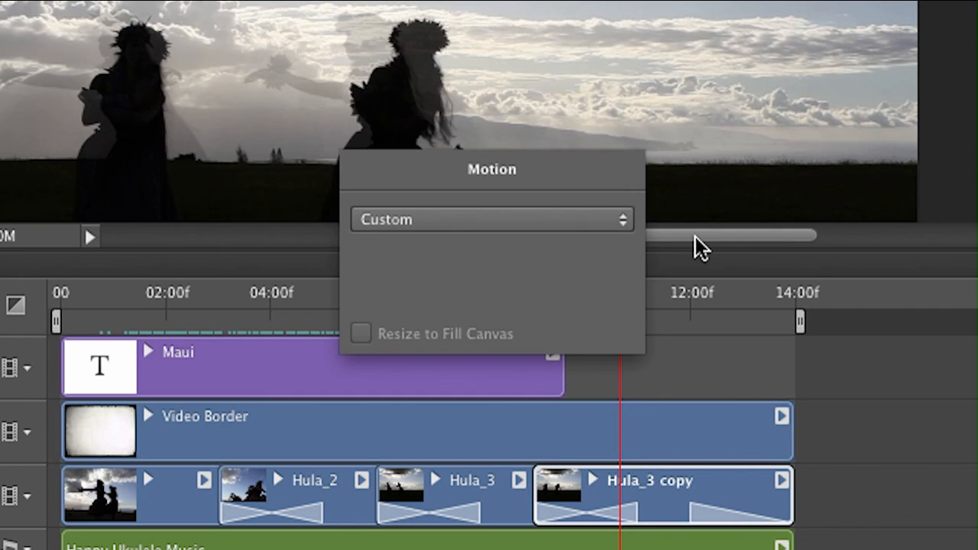